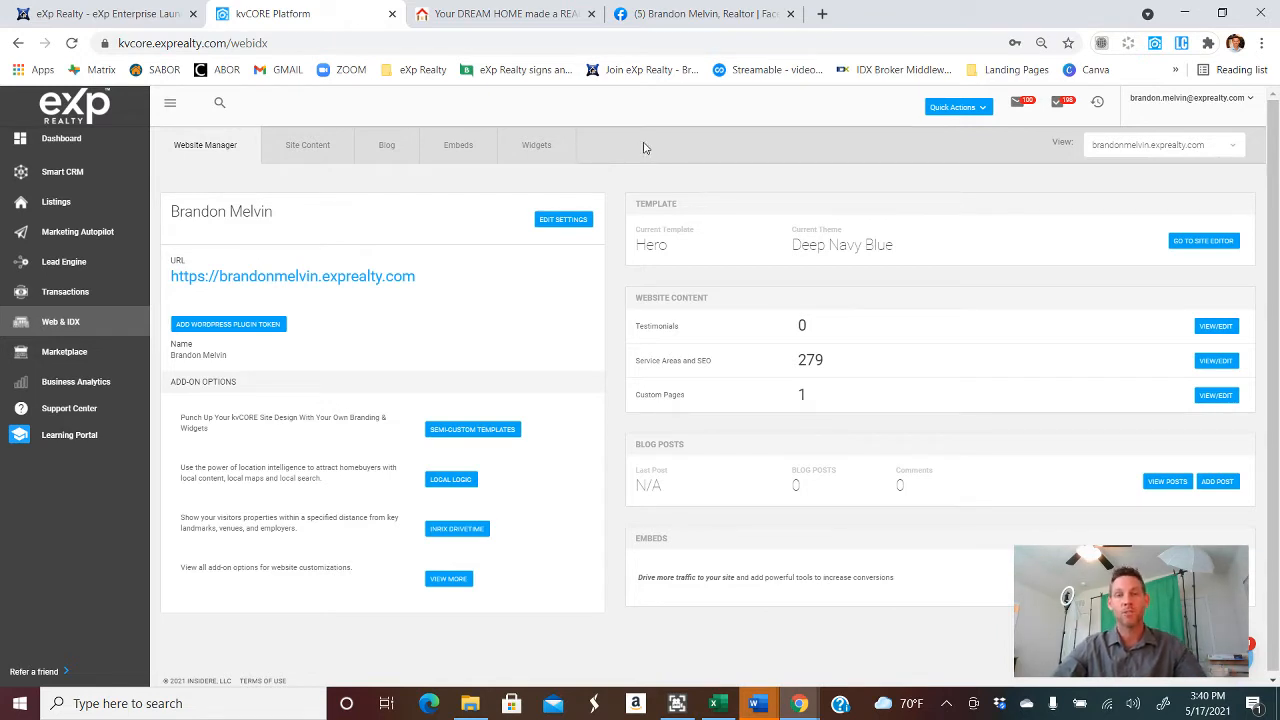
{"action": "mouse_move", "coordinate": [588, 150]}
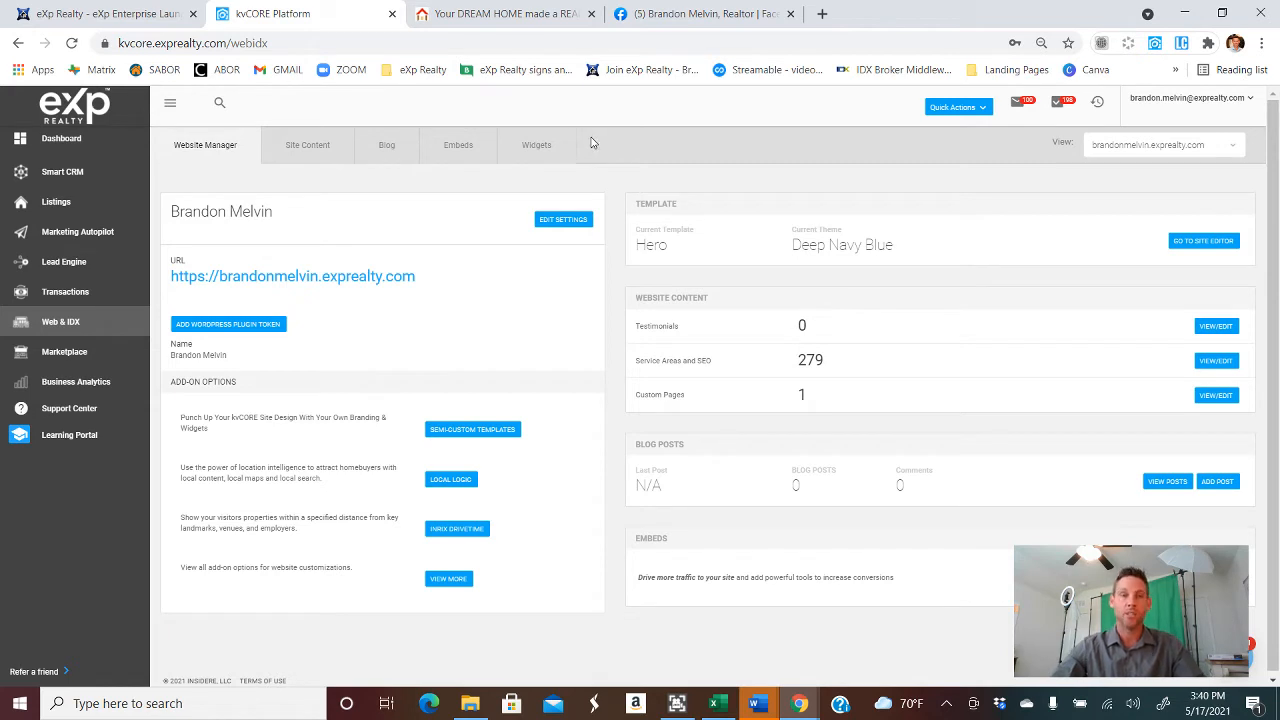
{"action": "mouse_move", "coordinate": [320, 104]}
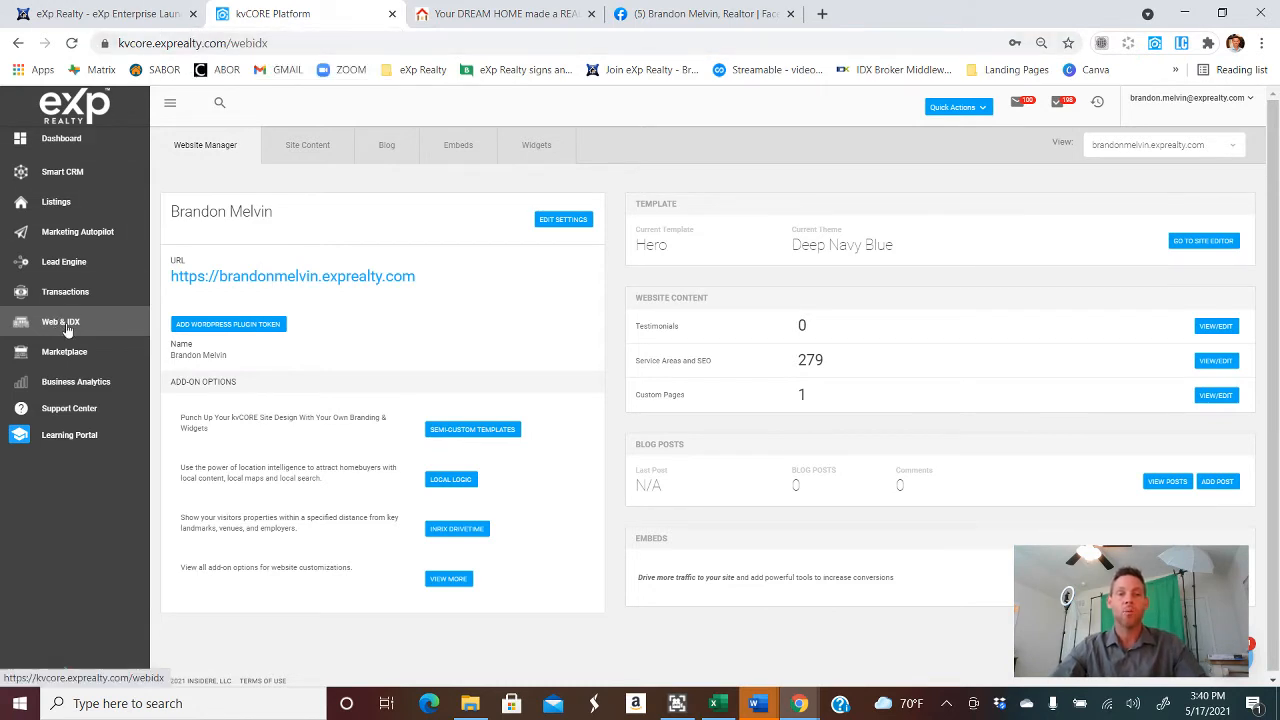
{"action": "mouse_move", "coordinate": [58, 324]}
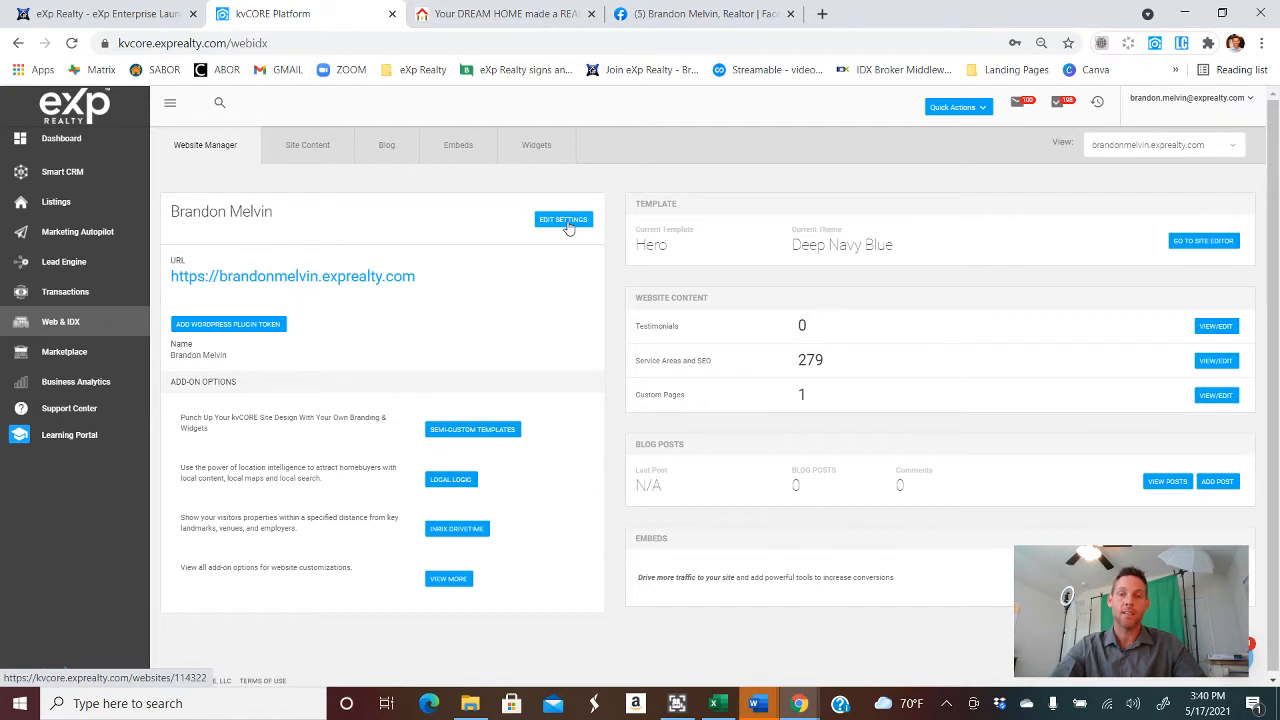
Step: Reach the Custom Header and Custom Body code fields in the Website Manager's Edit Settings
{"action": "left_click", "coordinate": [564, 218]}
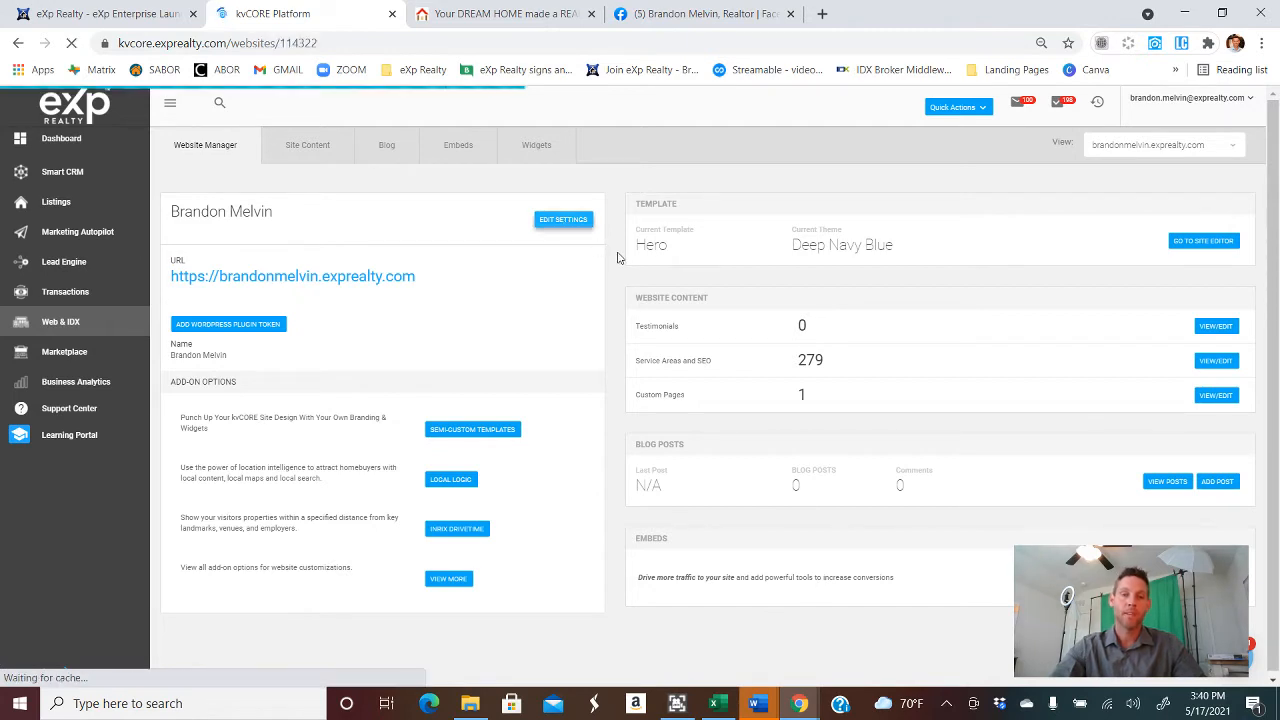
{"action": "left_click", "coordinate": [564, 218]}
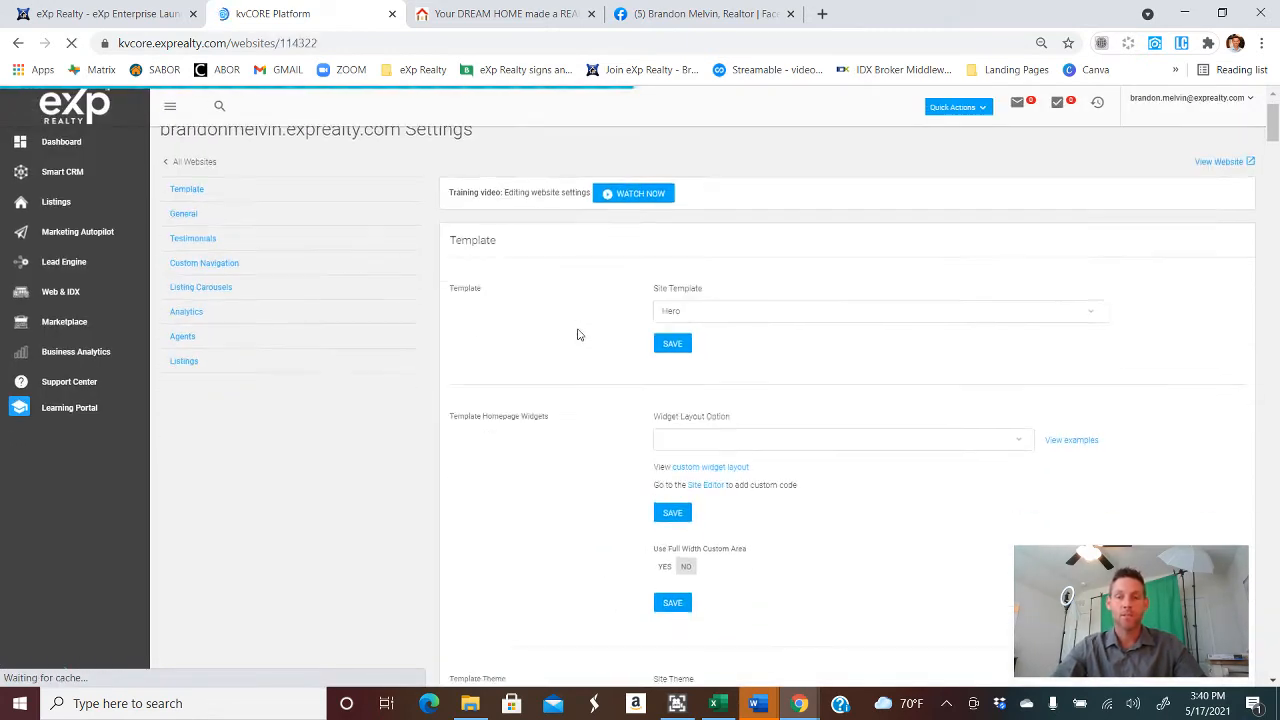
{"action": "scroll", "scroll_direction": "down", "scroll_amount": 3}
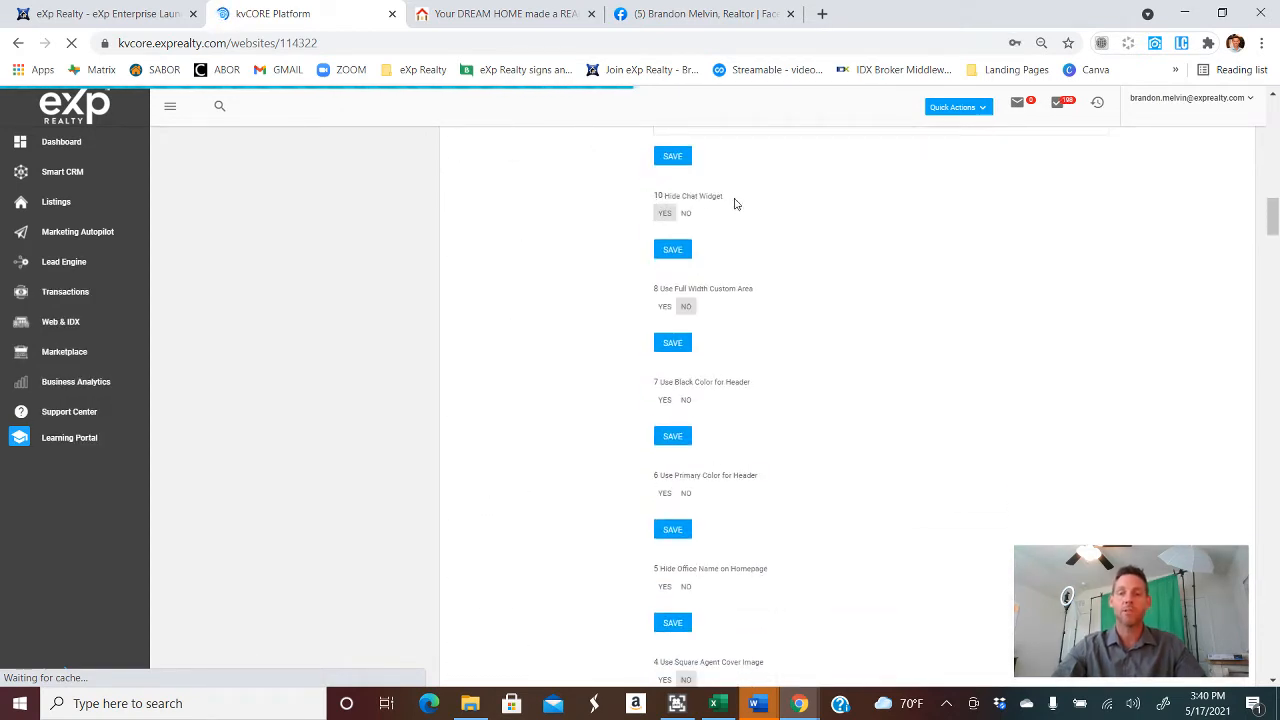
{"action": "left_click", "coordinate": [686, 212]}
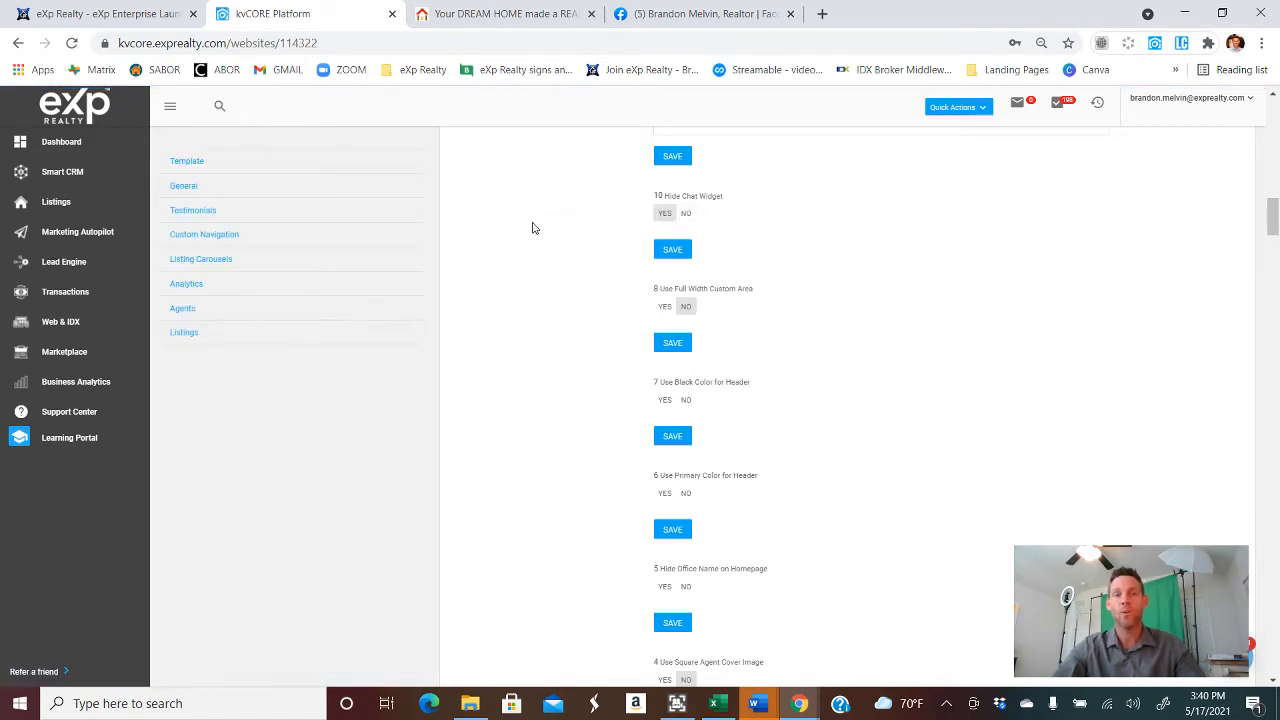
{"action": "mouse_move", "coordinate": [584, 192]}
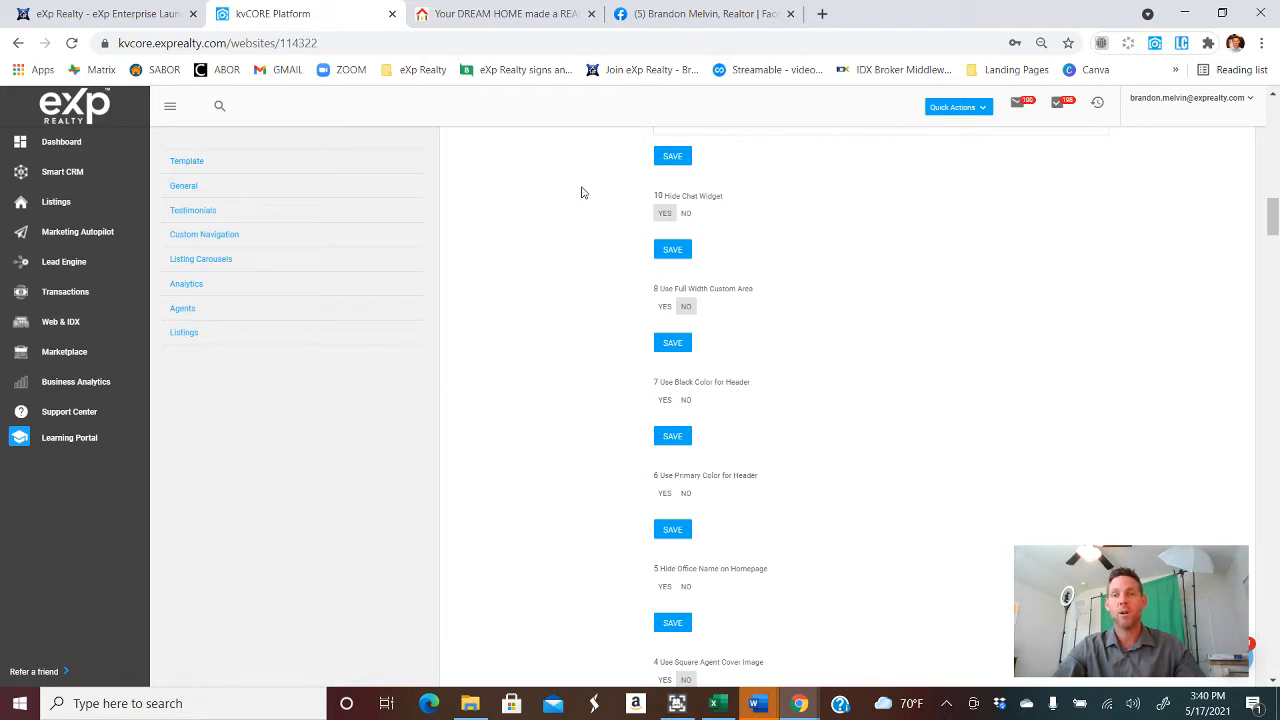
{"action": "mouse_move", "coordinate": [1060, 404]}
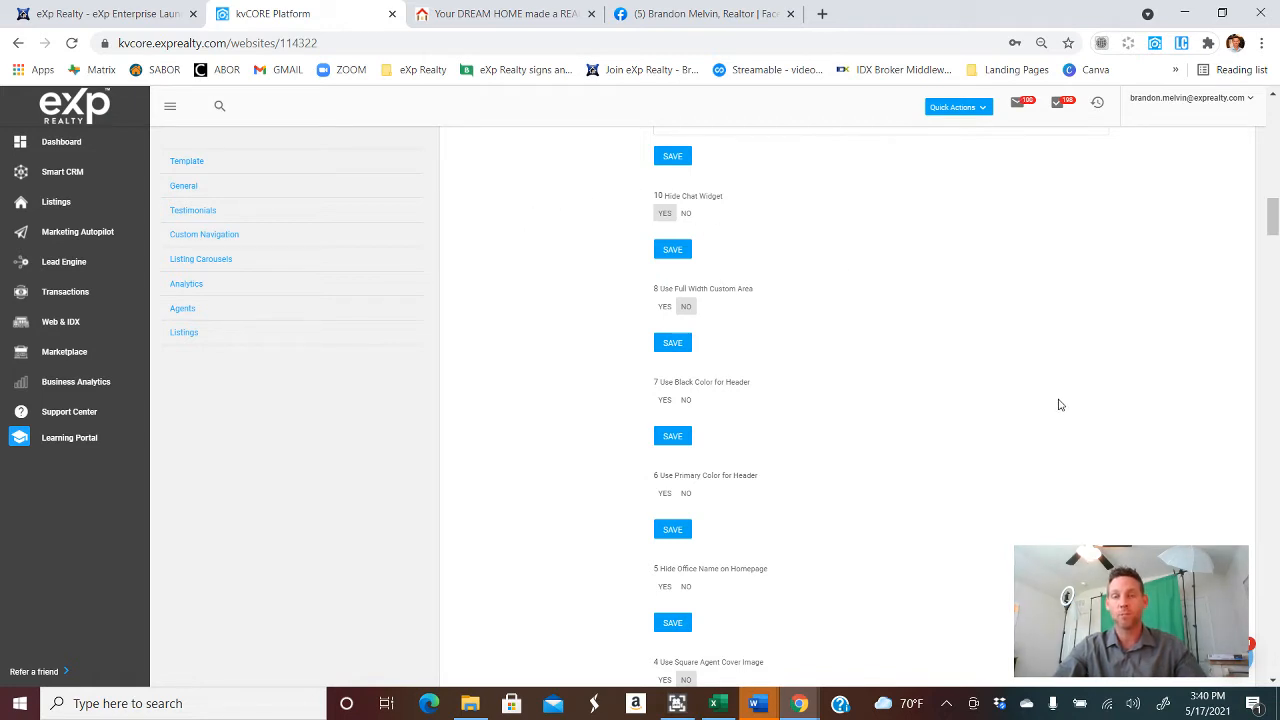
{"action": "scroll", "scroll_direction": "down", "scroll_amount": 3}
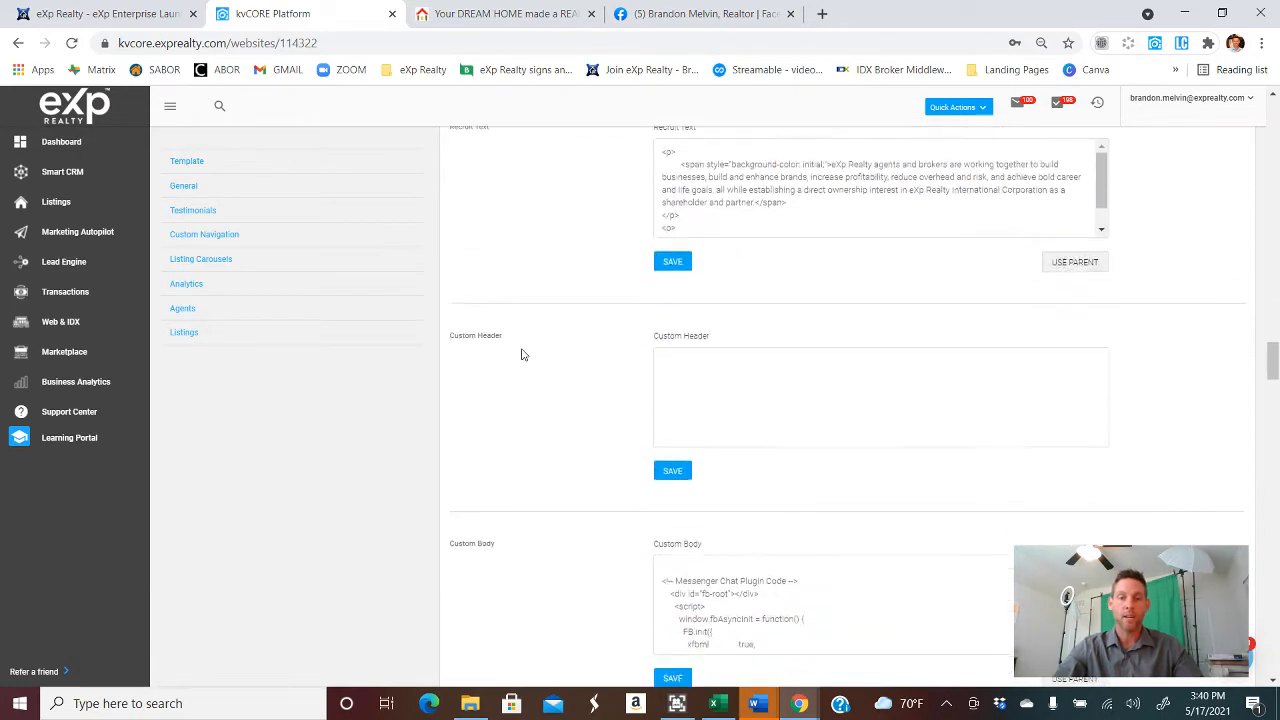
{"action": "scroll", "scroll_direction": "down", "scroll_amount": 3}
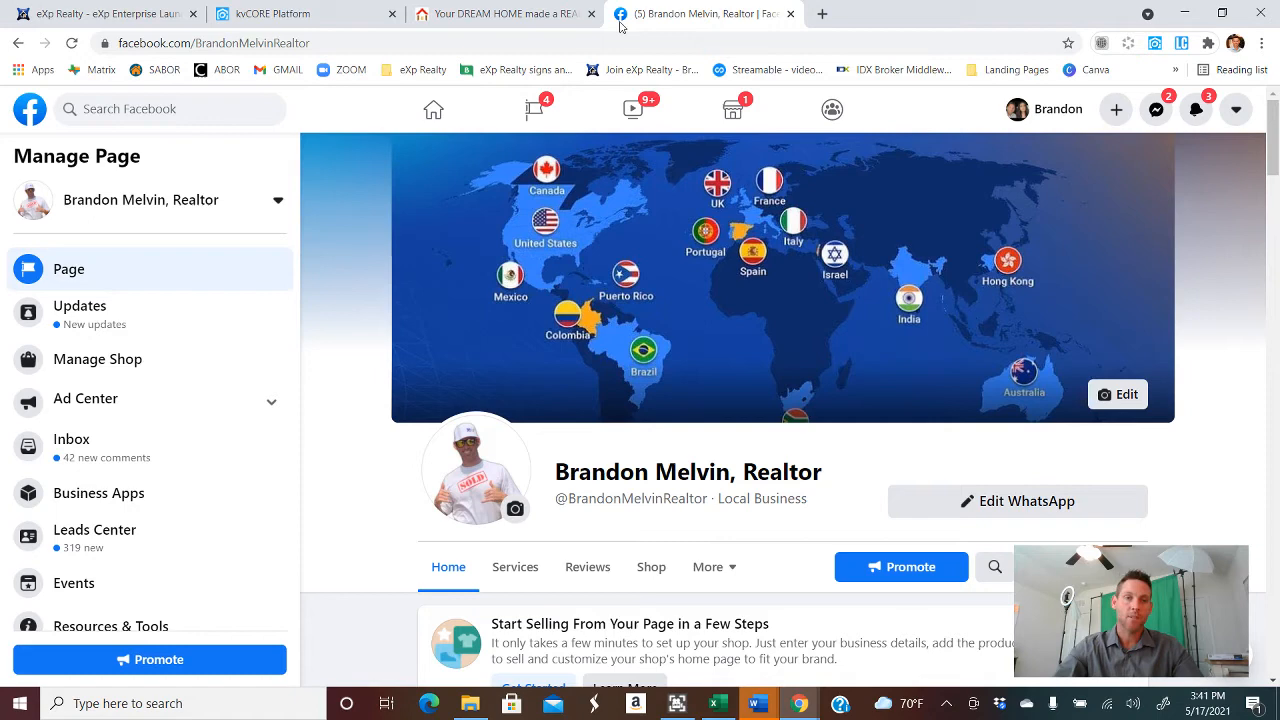
Step: From the page's Messaging settings, choose Get Started under Add Messenger to your website
{"action": "scroll", "scroll_direction": "down", "scroll_amount": 3}
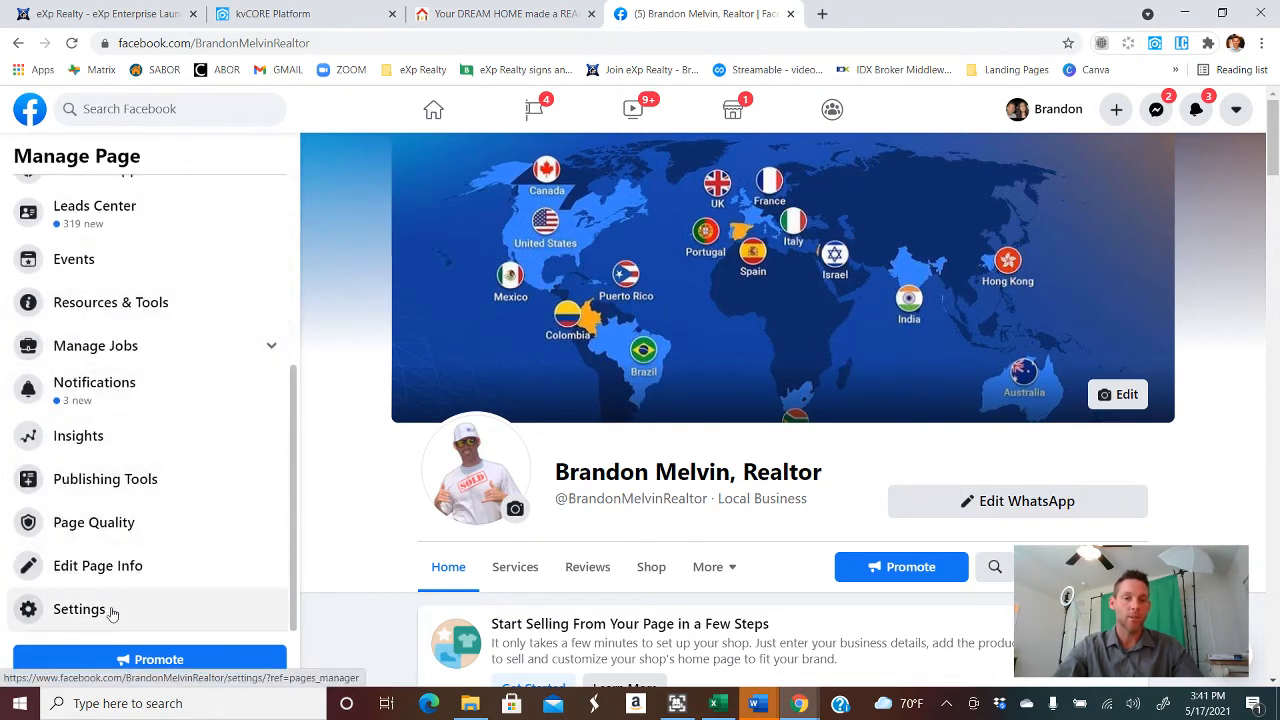
{"action": "left_click", "coordinate": [80, 608]}
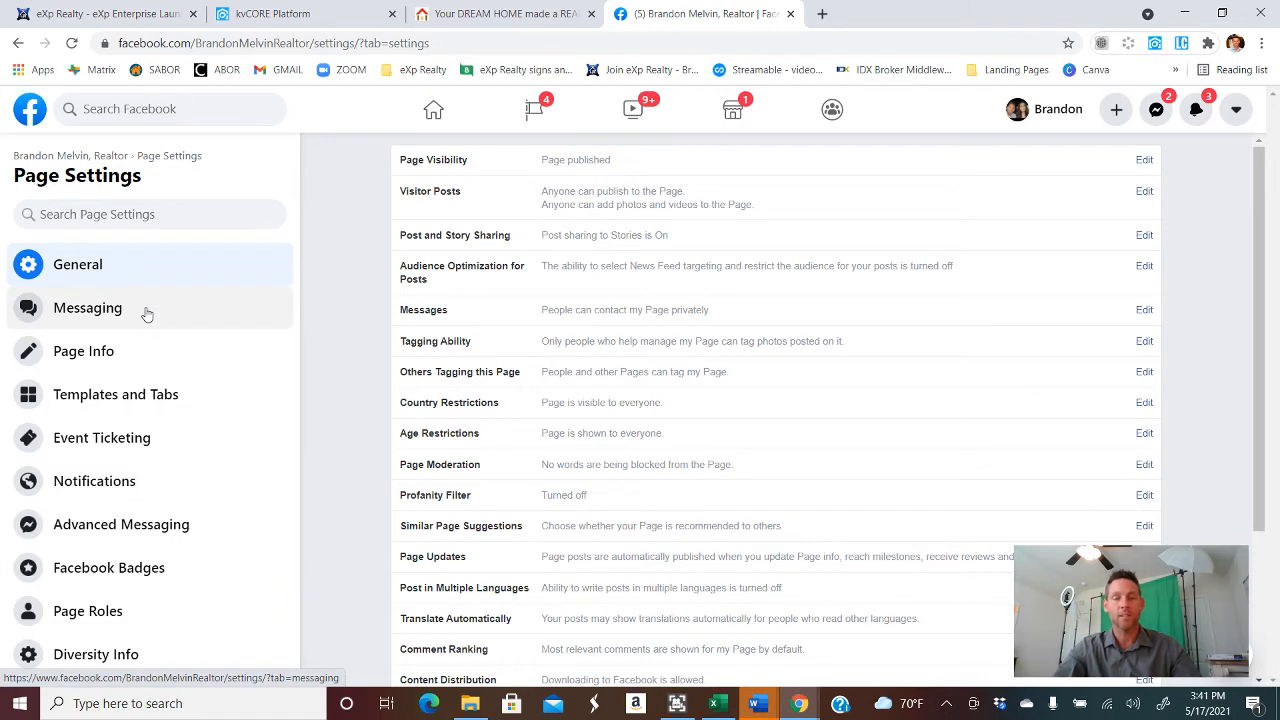
{"action": "left_click", "coordinate": [88, 308]}
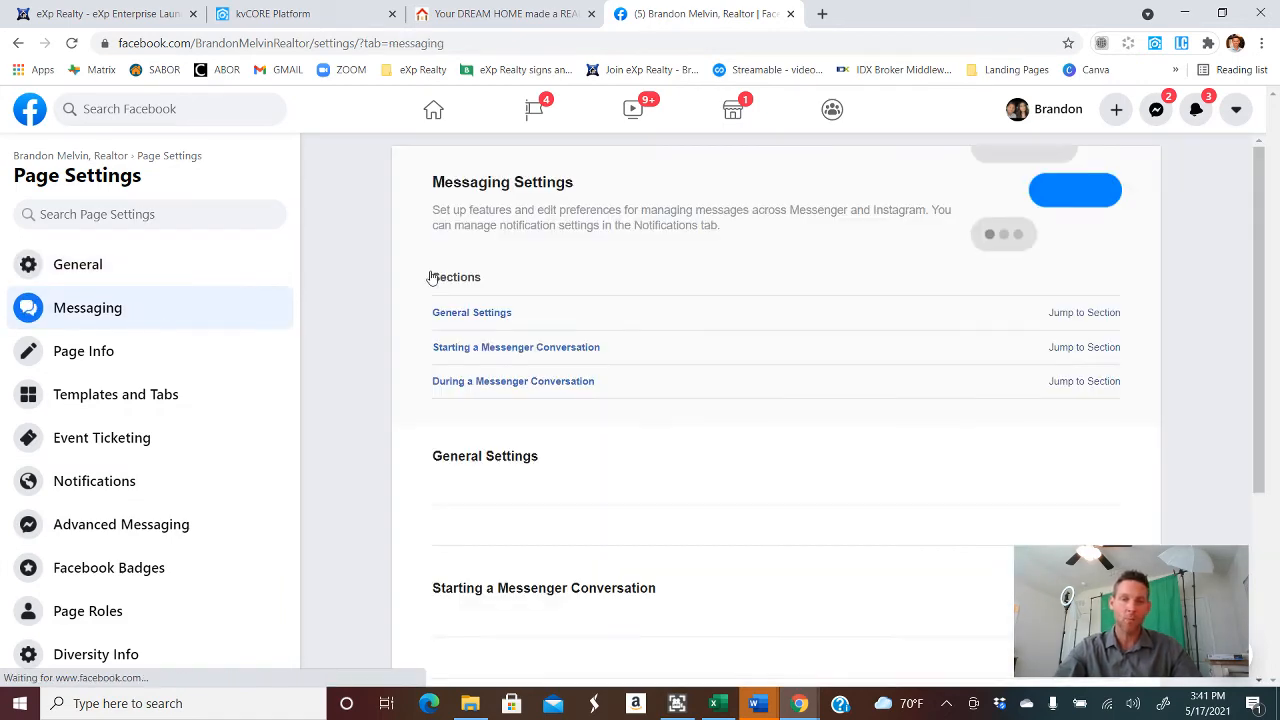
{"action": "scroll", "scroll_direction": "down", "scroll_amount": 3}
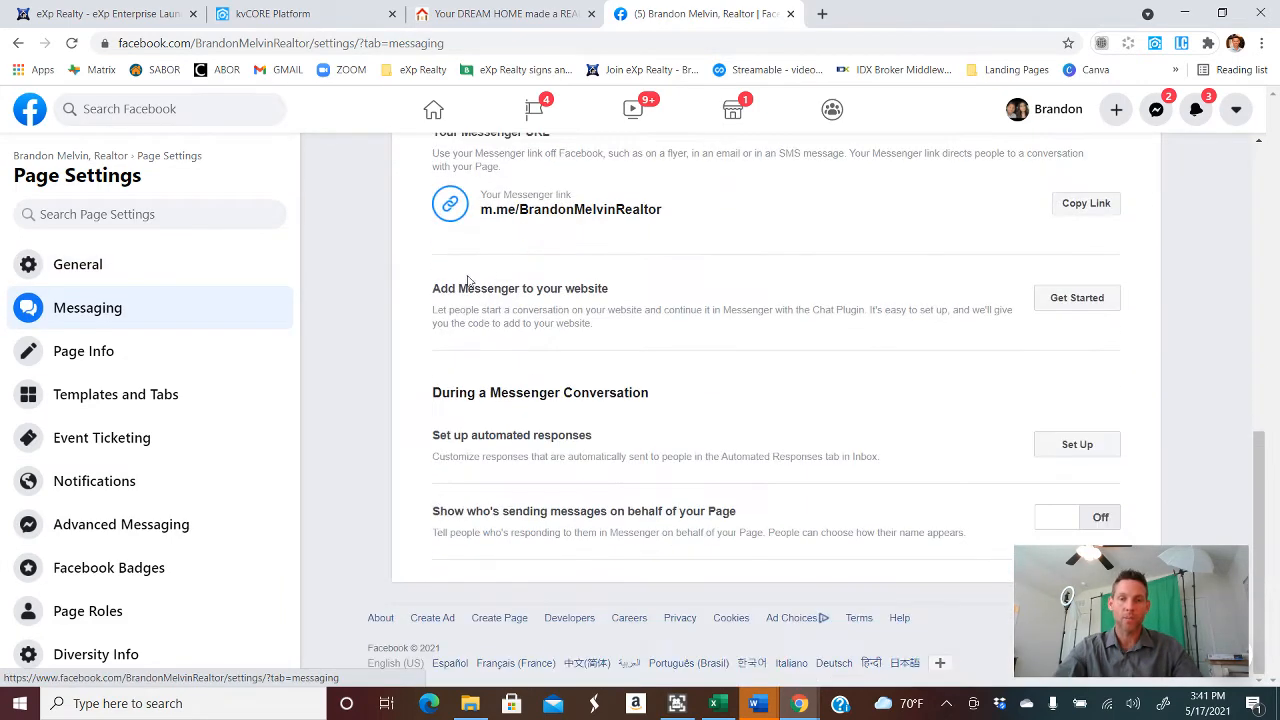
{"action": "mouse_move", "coordinate": [616, 304]}
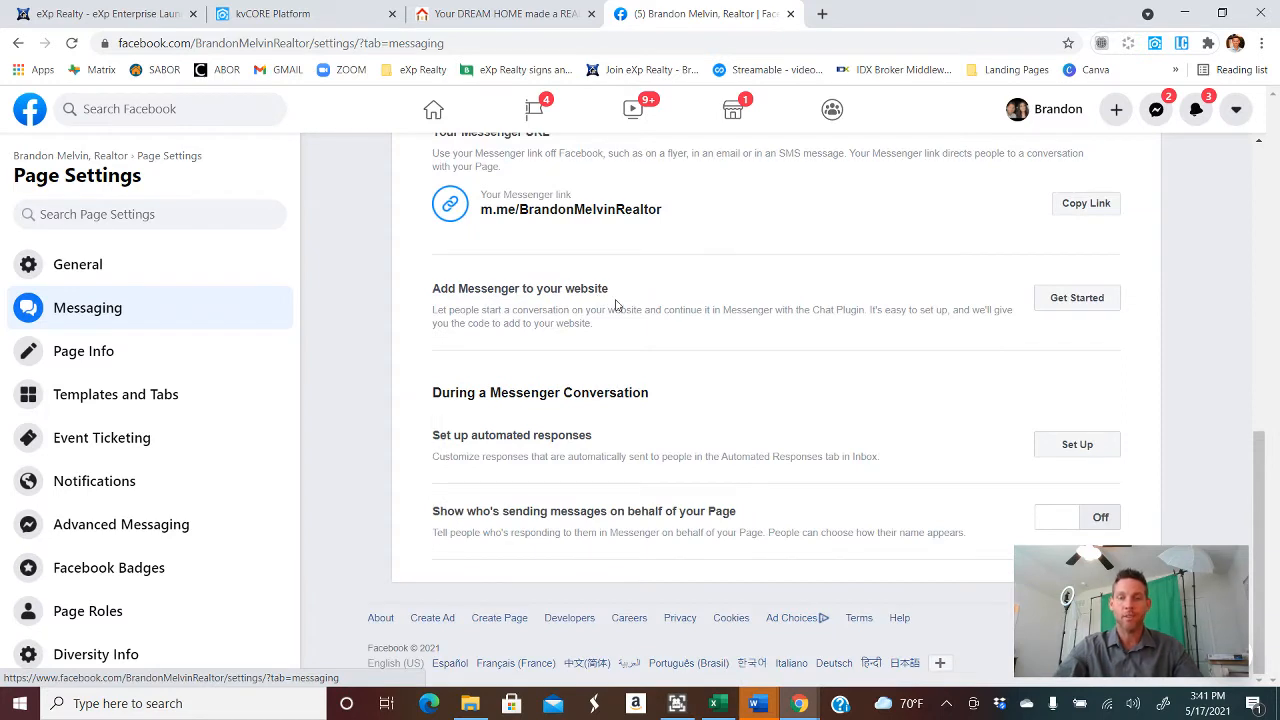
{"action": "left_click", "coordinate": [1076, 296]}
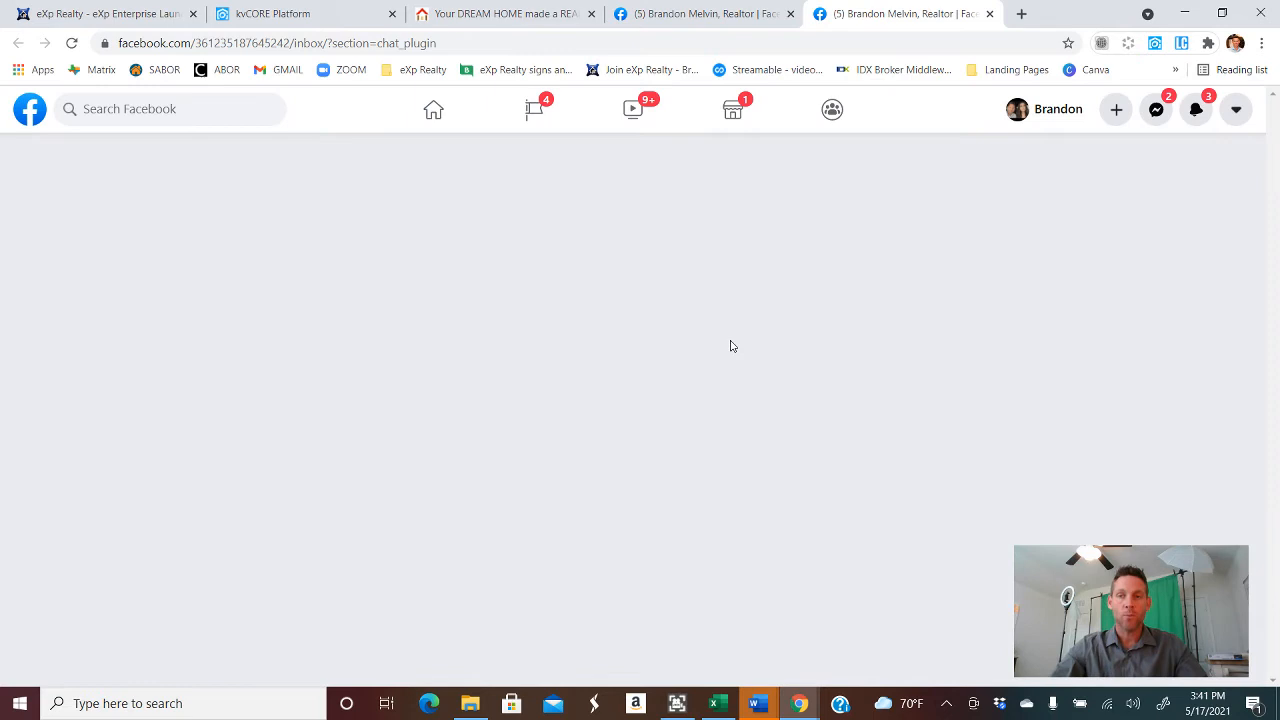
Step: Land on the Inbox Chat Plugin setup page with its domain, conversation and preview sections
{"action": "left_click", "coordinate": [88, 608]}
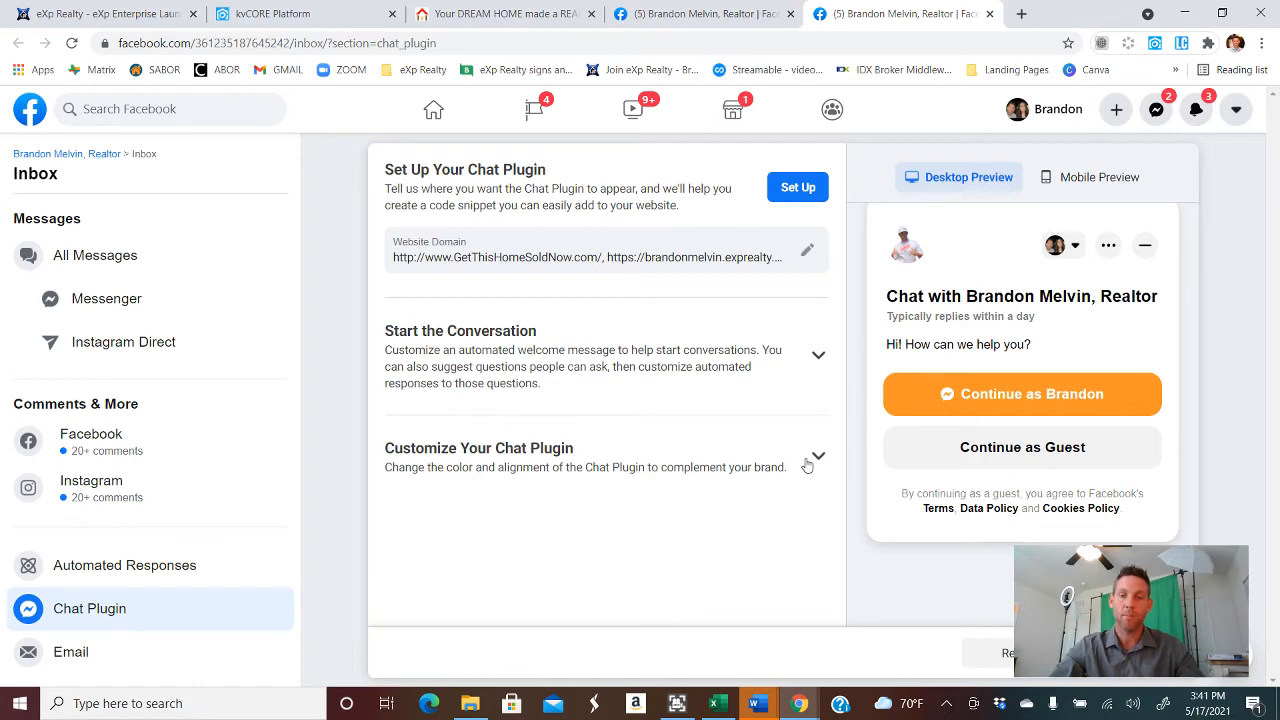
Step: Expand Customize Your Chat Plugin to review greeting, guest chat, orange colour, right alignment, spacing, auto-expand
{"action": "left_click", "coordinate": [816, 456]}
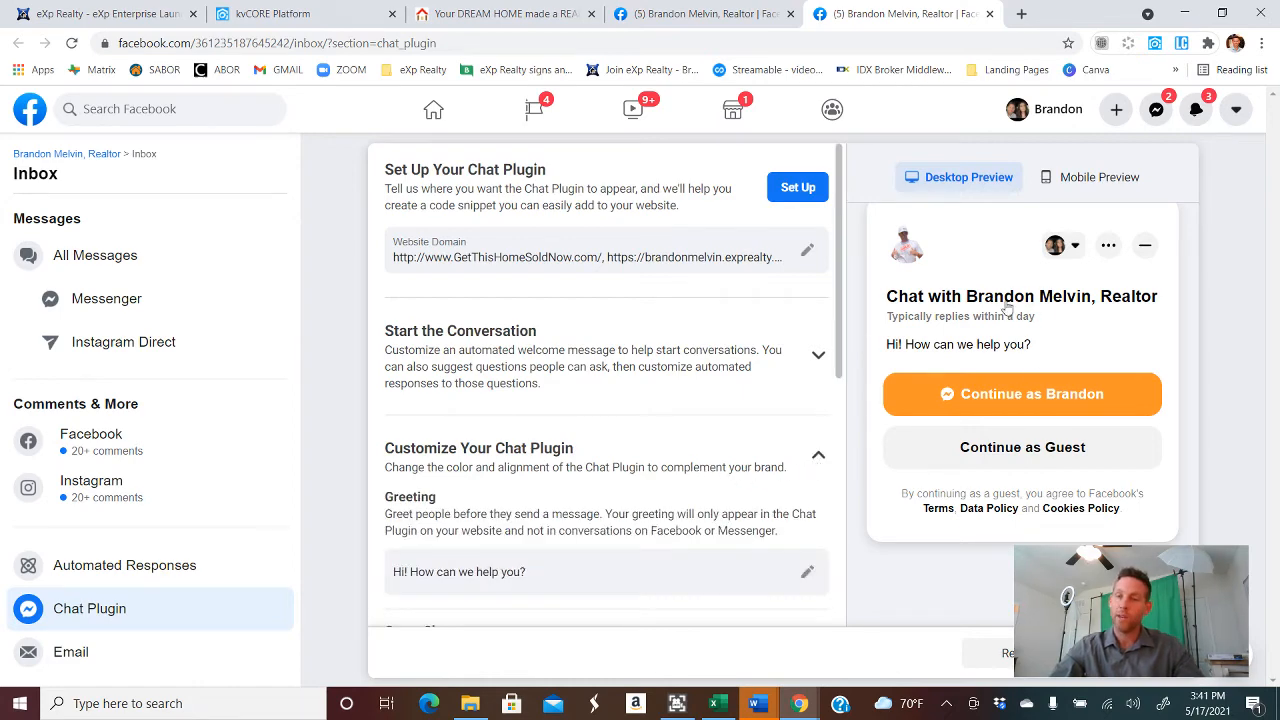
{"action": "scroll", "scroll_direction": "down", "scroll_amount": 3}
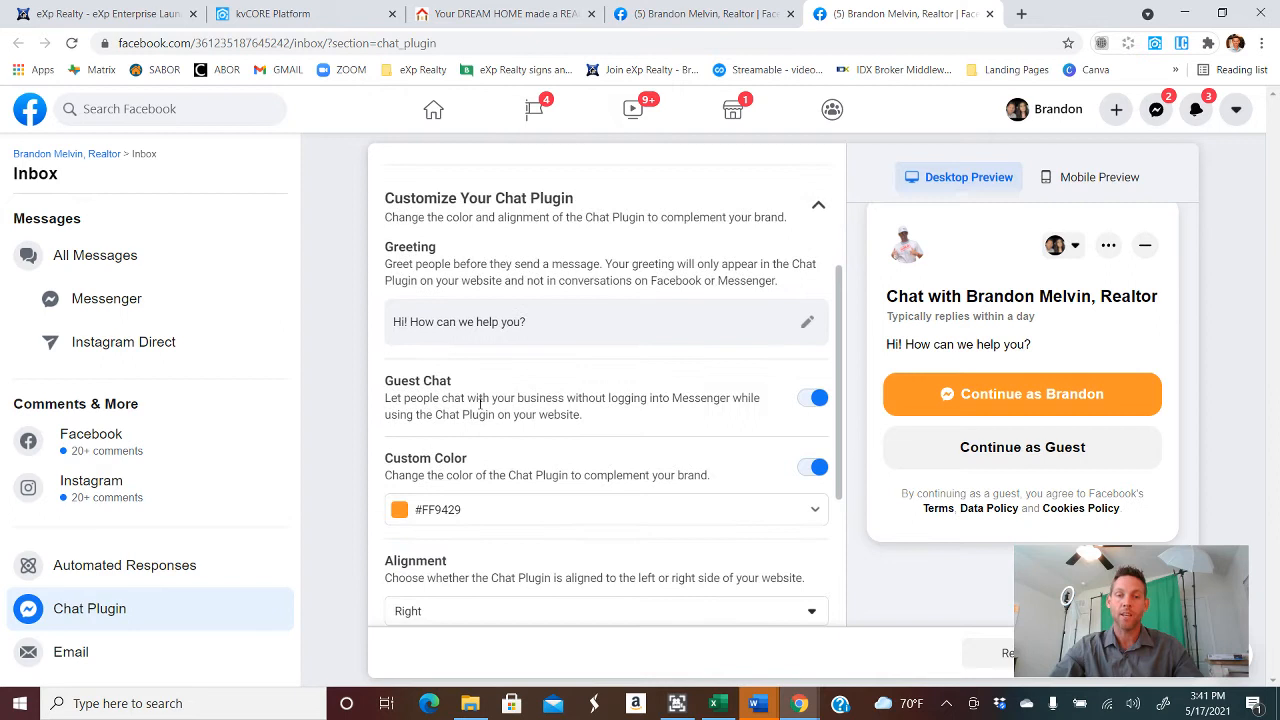
{"action": "mouse_move", "coordinate": [1040, 392]}
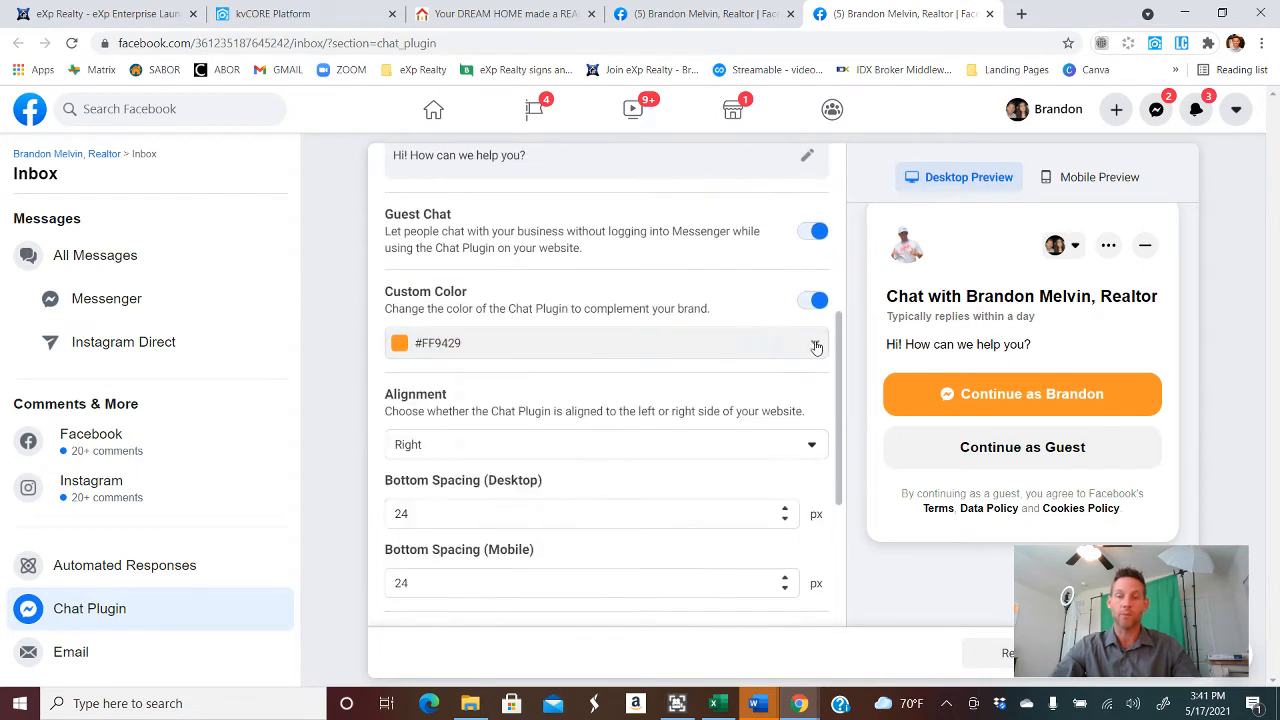
{"action": "scroll", "scroll_direction": "down", "scroll_amount": 3}
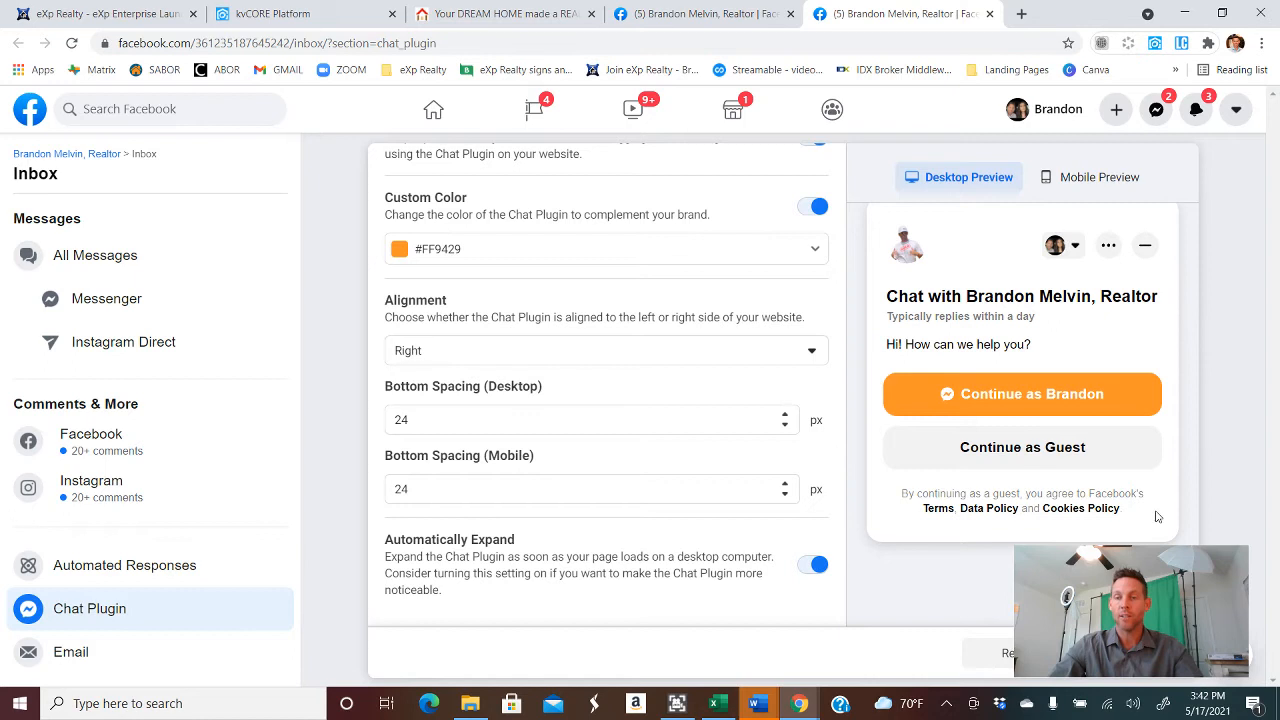
{"action": "mouse_move", "coordinate": [360, 528]}
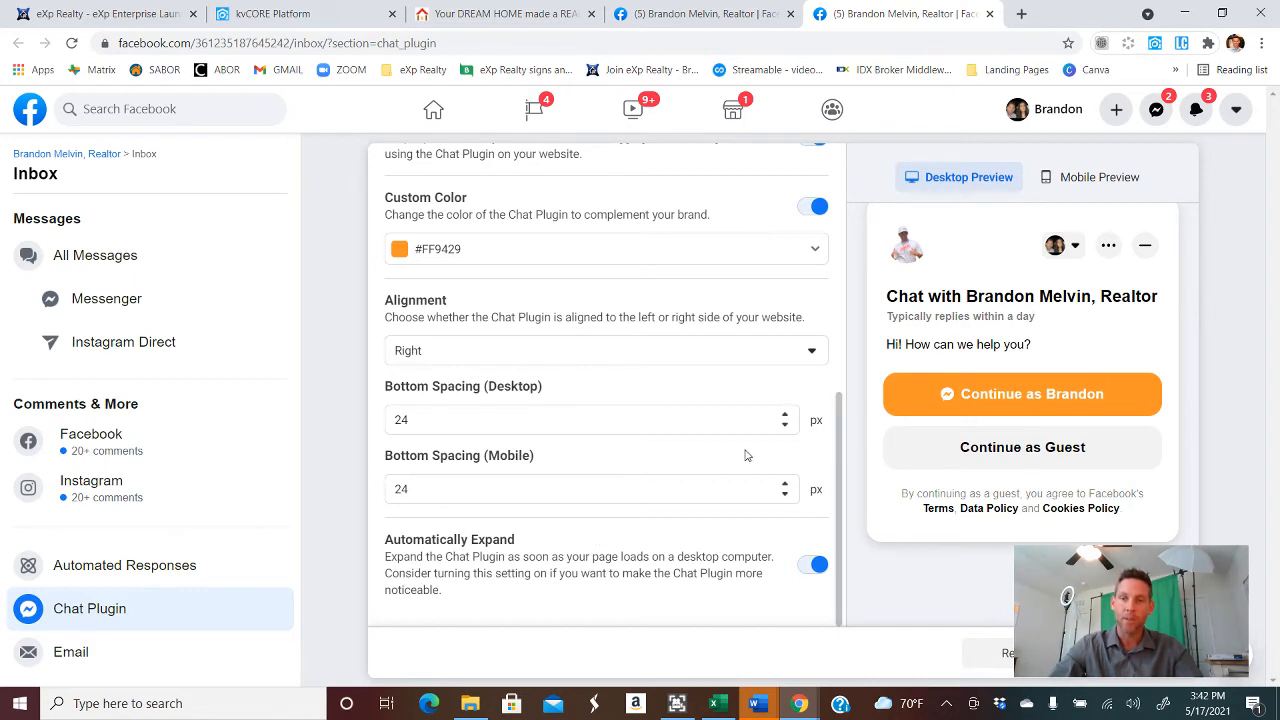
{"action": "left_click", "coordinate": [1088, 176]}
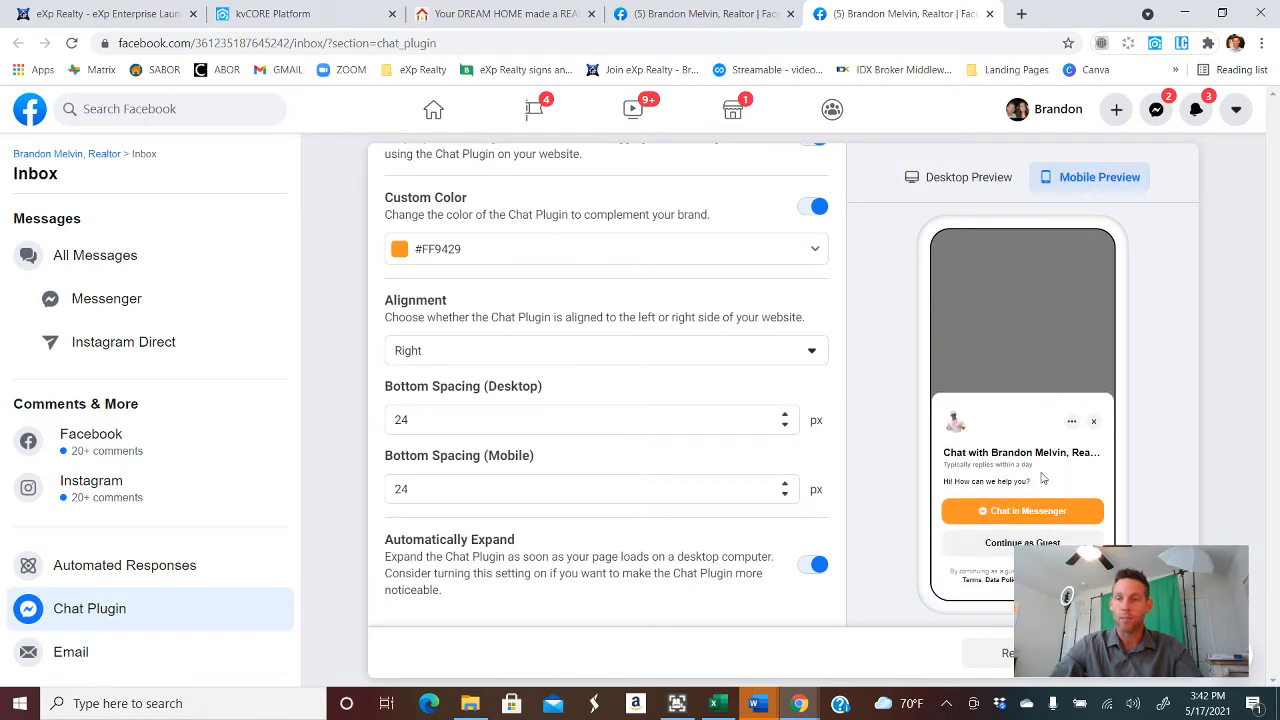
{"action": "left_click", "coordinate": [956, 176]}
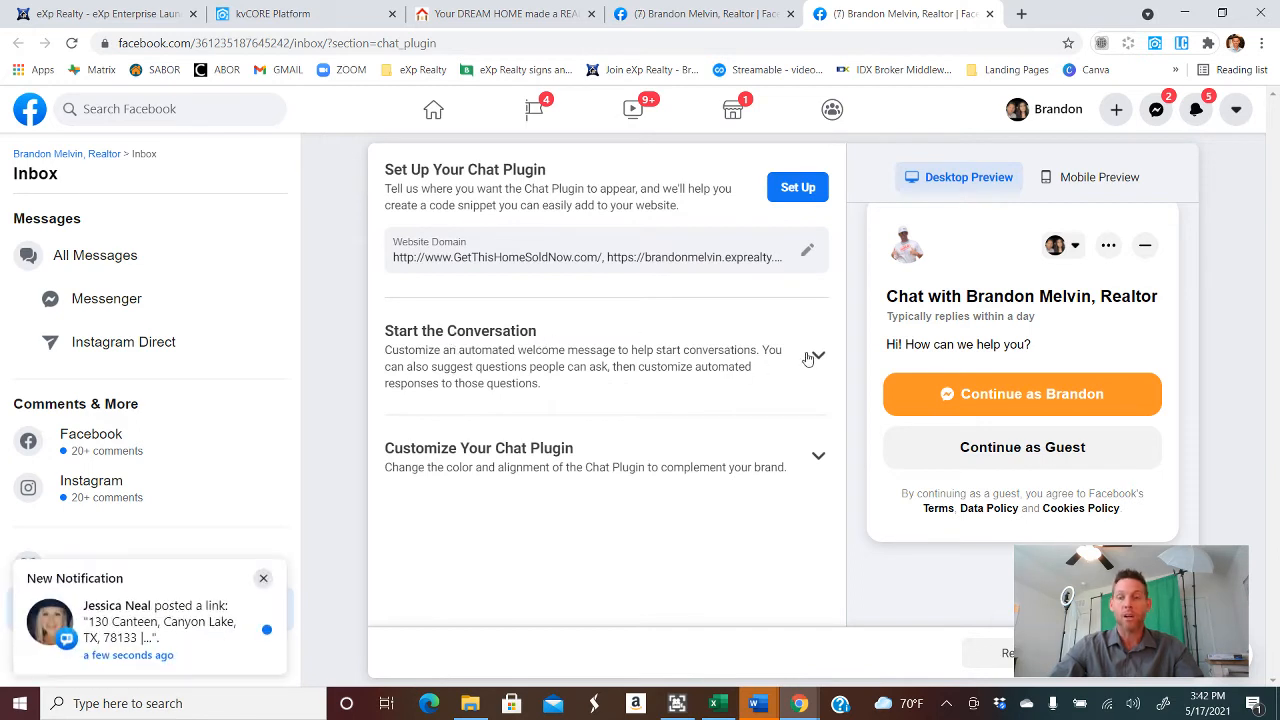
{"action": "left_click", "coordinate": [816, 356]}
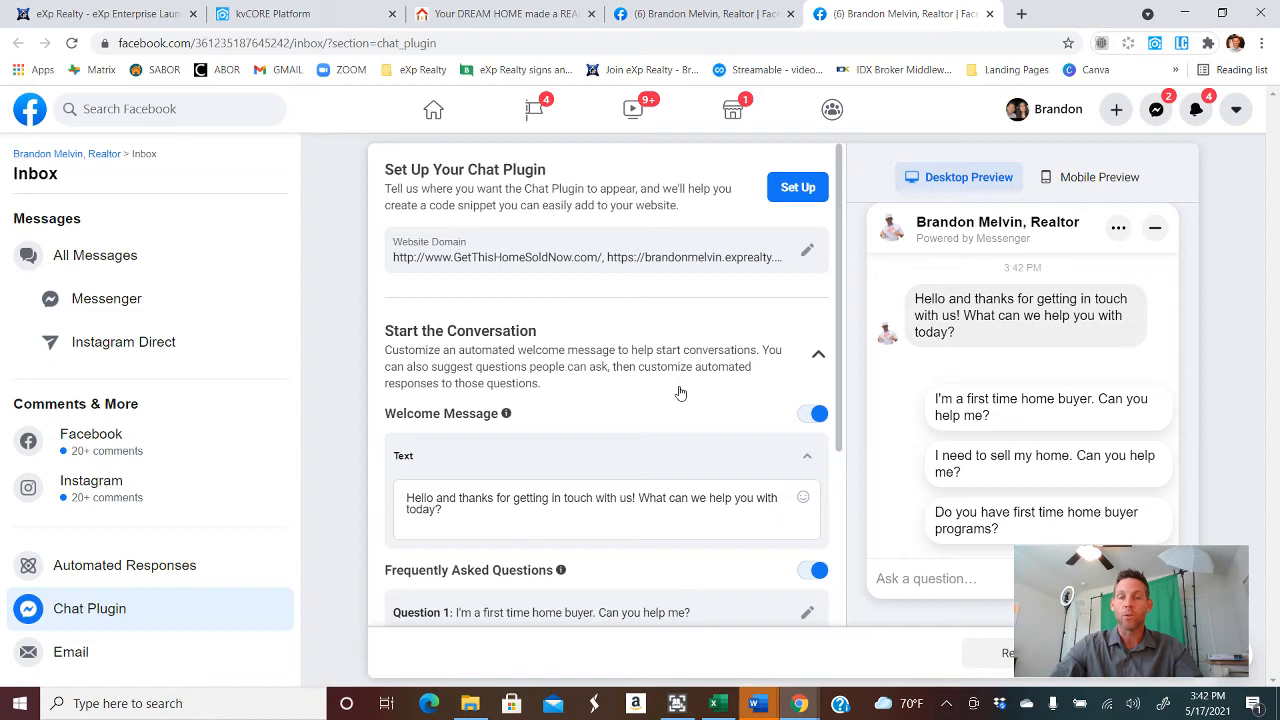
{"action": "mouse_move", "coordinate": [690, 312]}
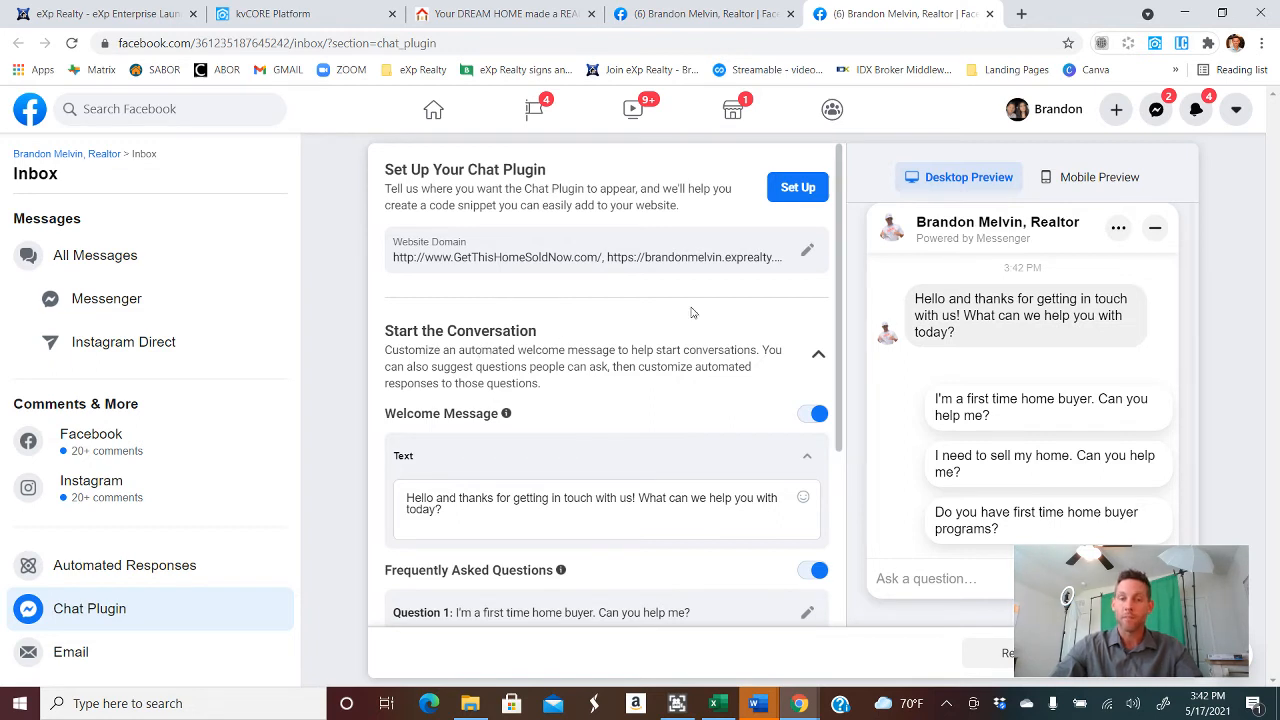
{"action": "scroll", "scroll_direction": "down", "scroll_amount": 3}
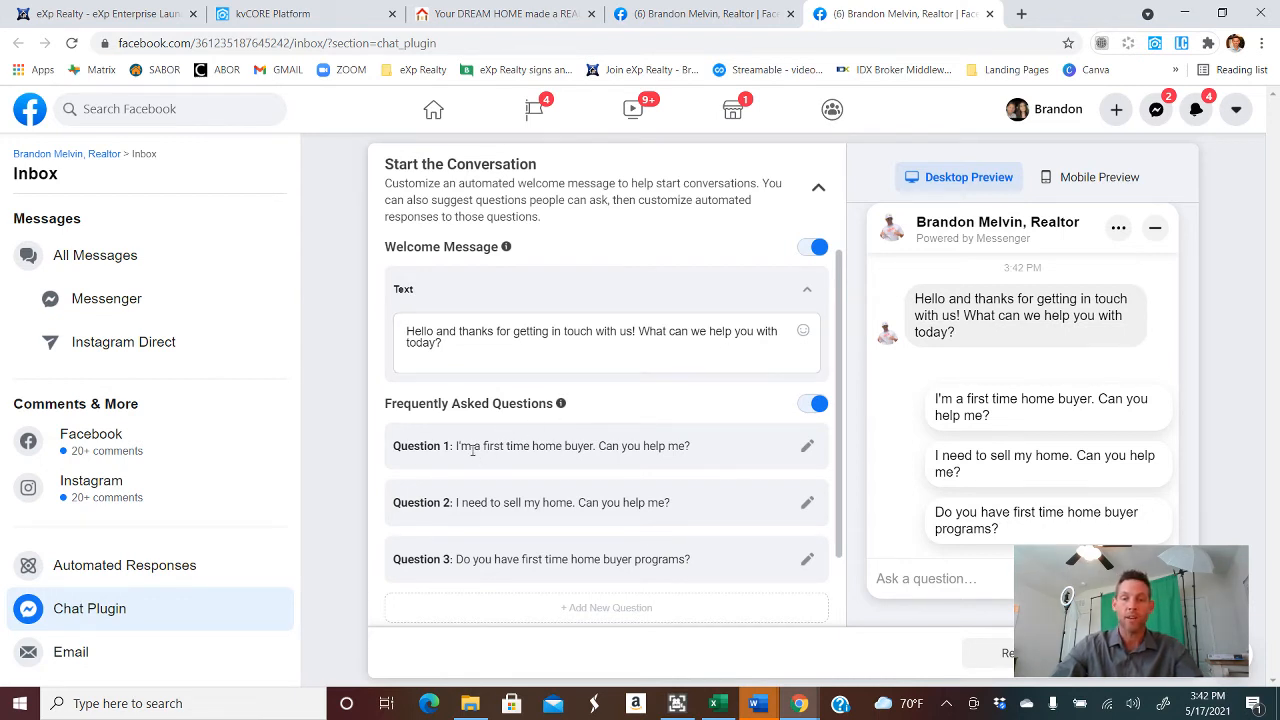
{"action": "mouse_move", "coordinate": [728, 460]}
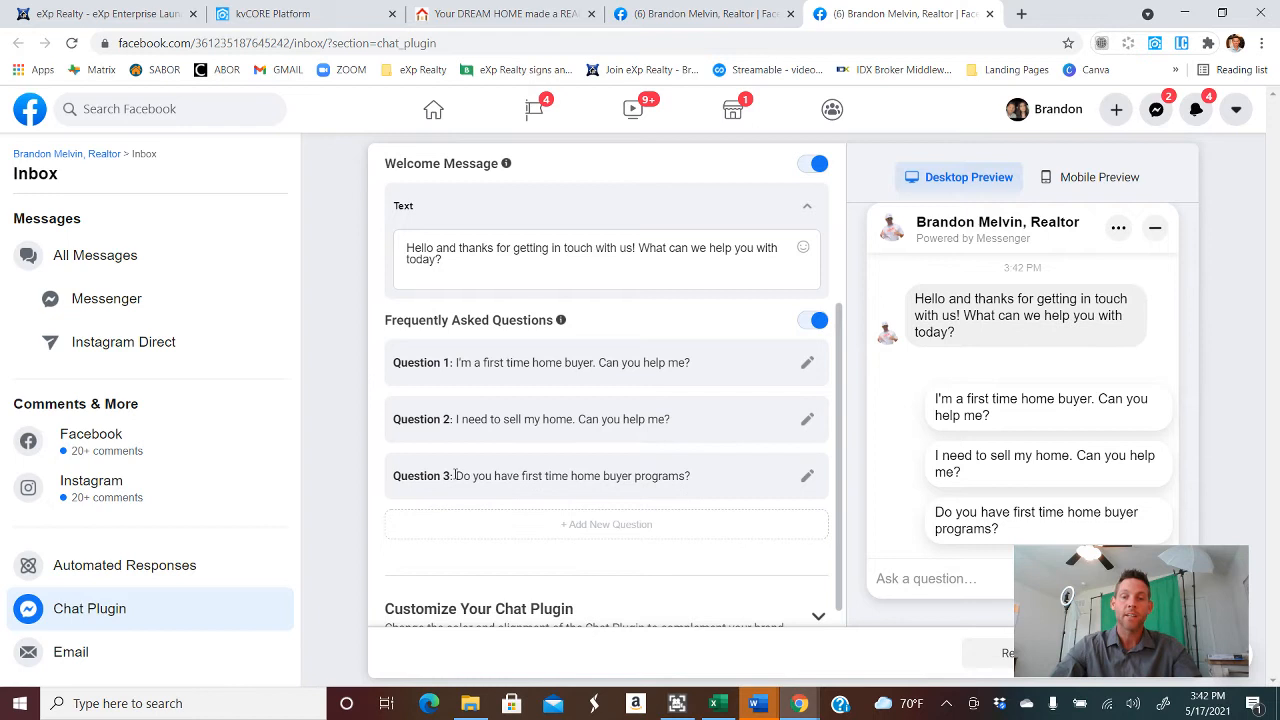
{"action": "mouse_move", "coordinate": [756, 488]}
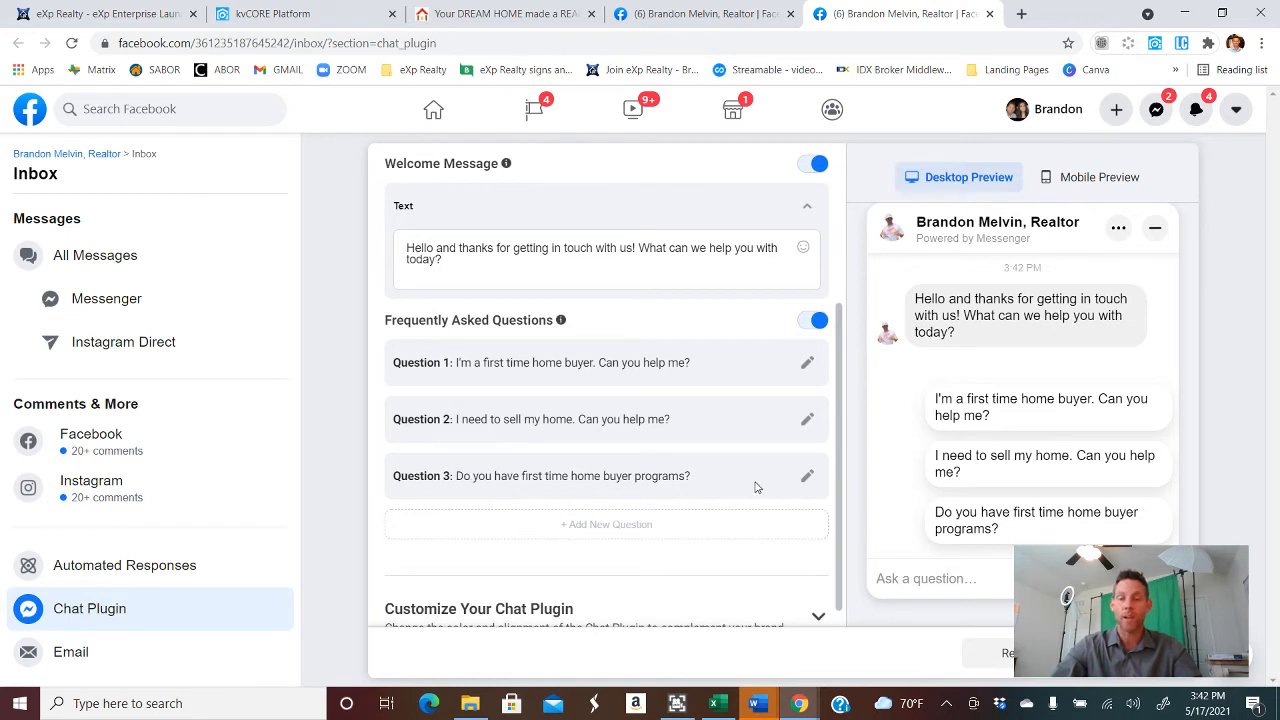
{"action": "scroll", "scroll_direction": "down", "scroll_amount": 3}
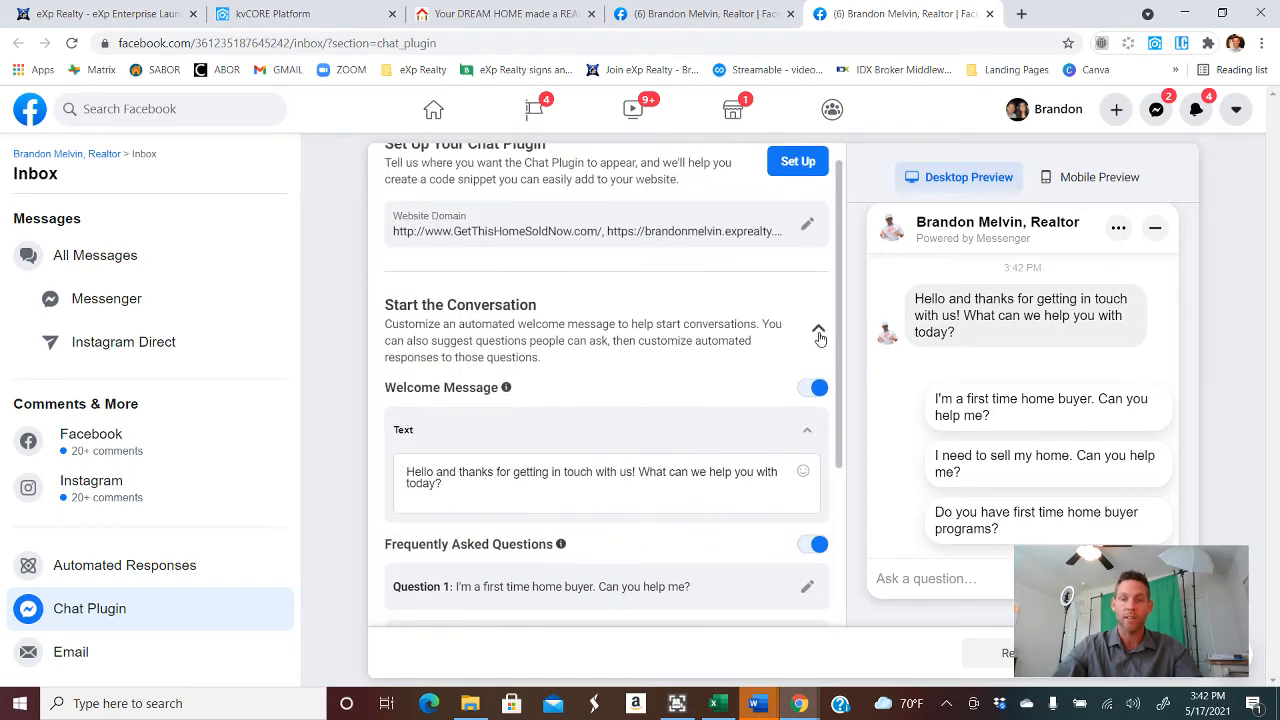
{"action": "left_click", "coordinate": [818, 330]}
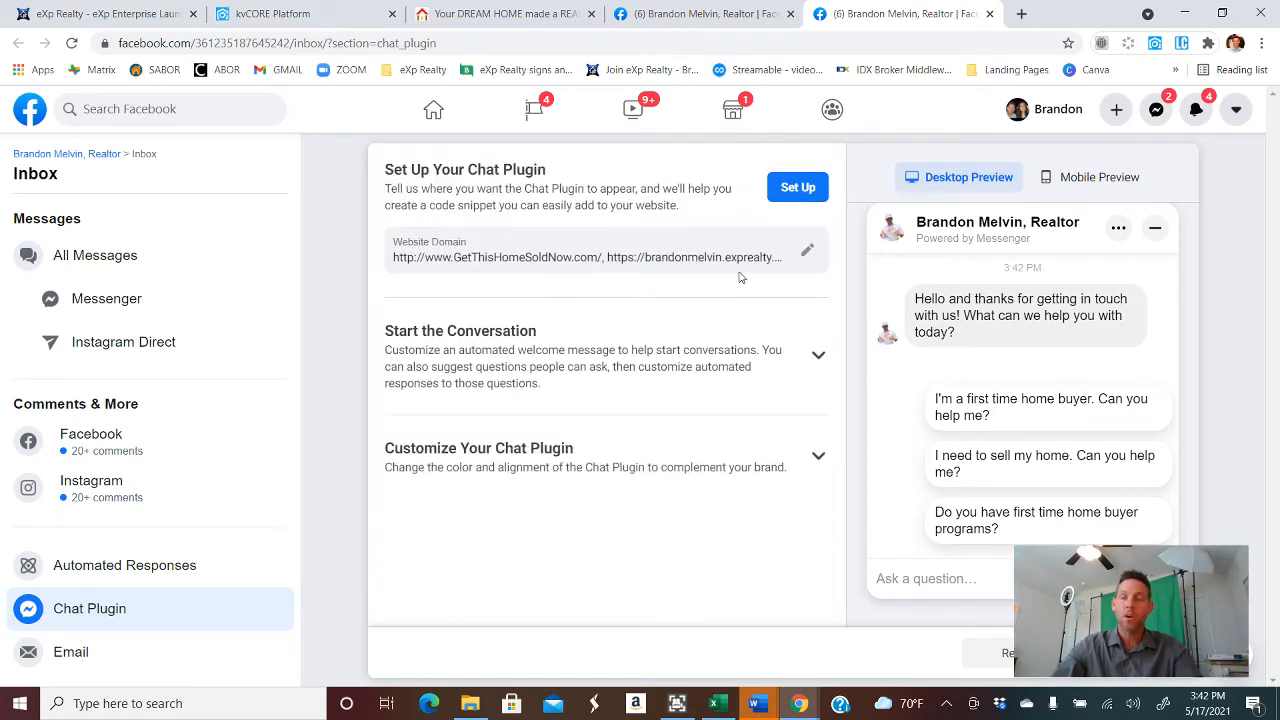
Step: Confirm both website domains in the Website Domain dialog and save them
{"action": "left_click", "coordinate": [808, 250]}
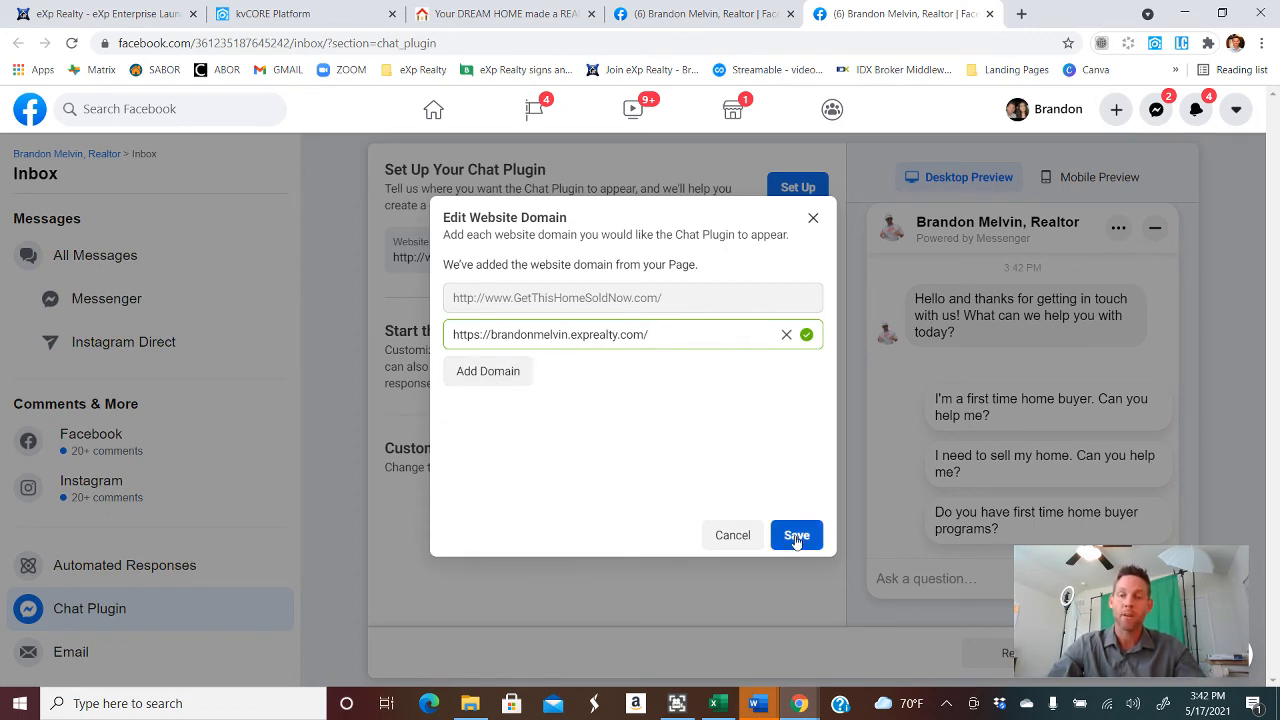
{"action": "left_click", "coordinate": [796, 536]}
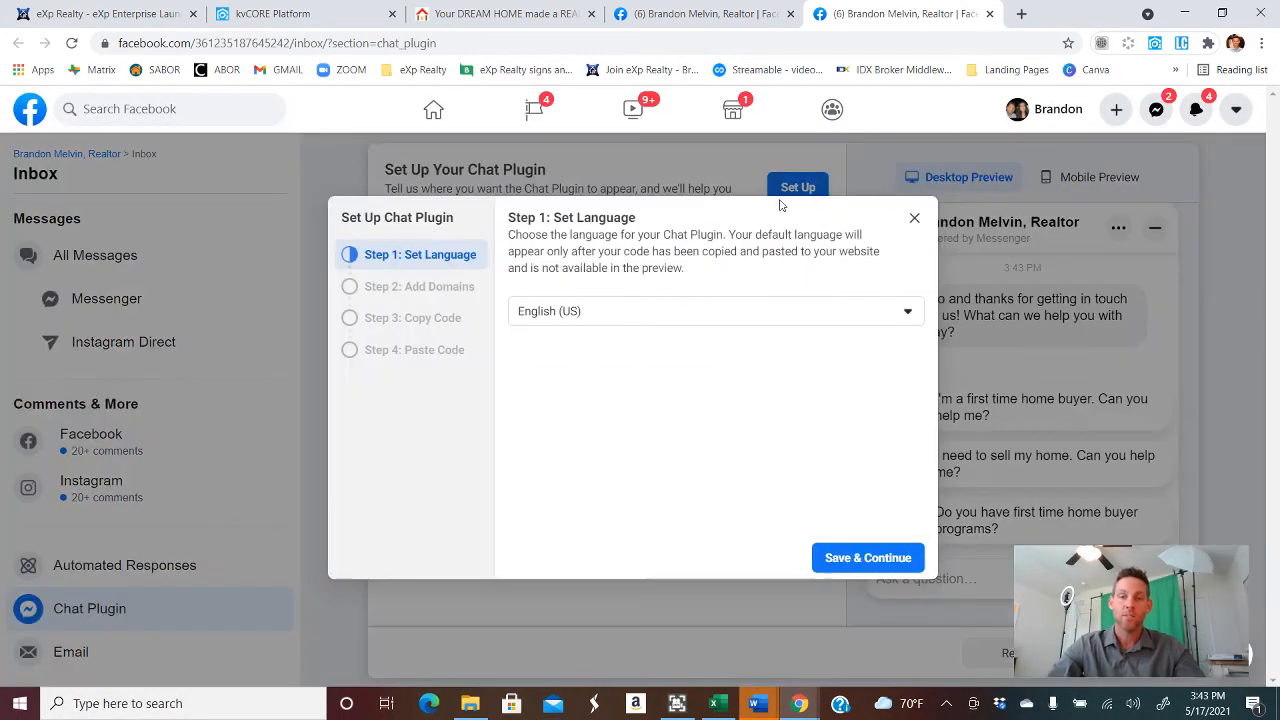
Step: Keep English (US), confirm the domains, copy the plugin code snippet and finish the wizard
{"action": "left_click", "coordinate": [866, 556]}
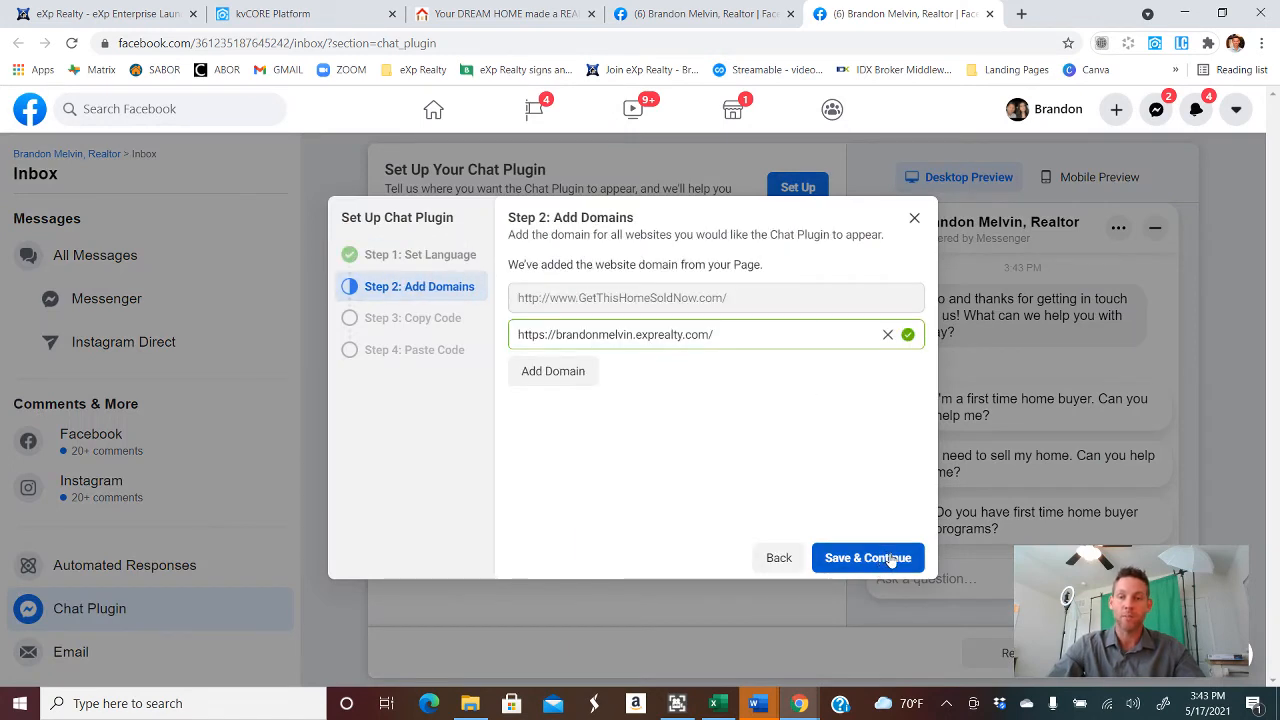
{"action": "left_click", "coordinate": [868, 556]}
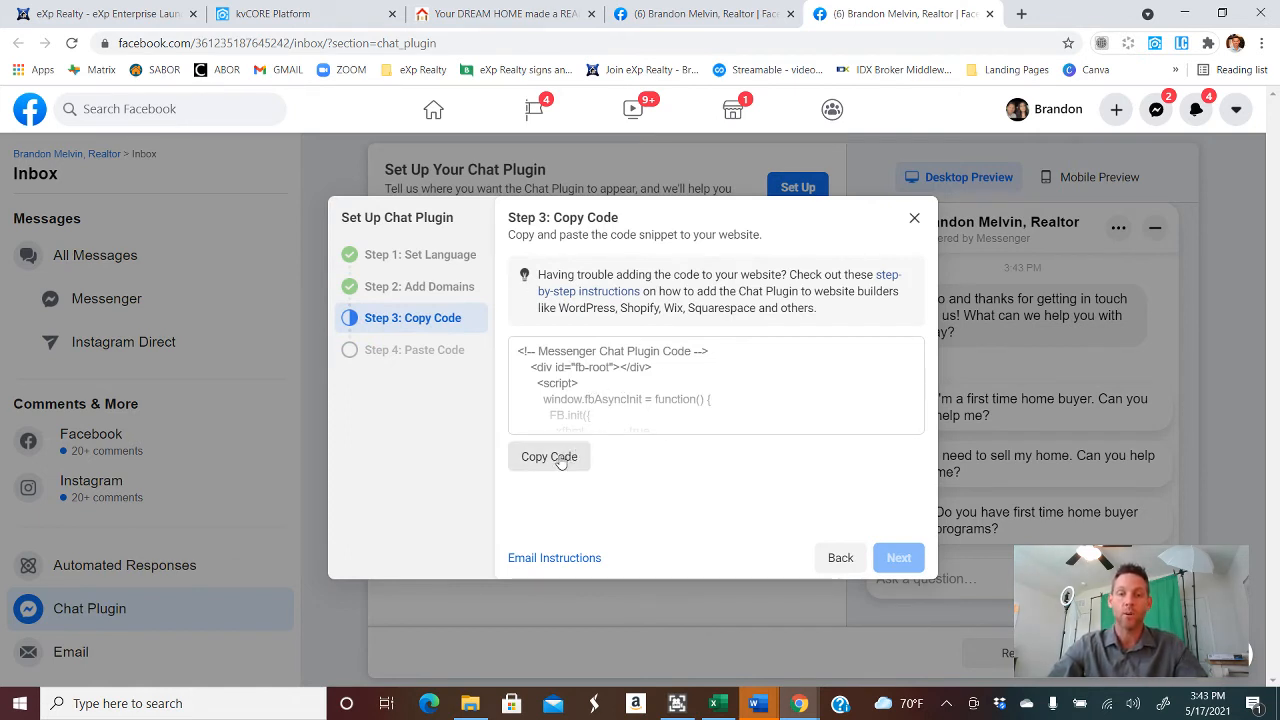
{"action": "left_click", "coordinate": [548, 456]}
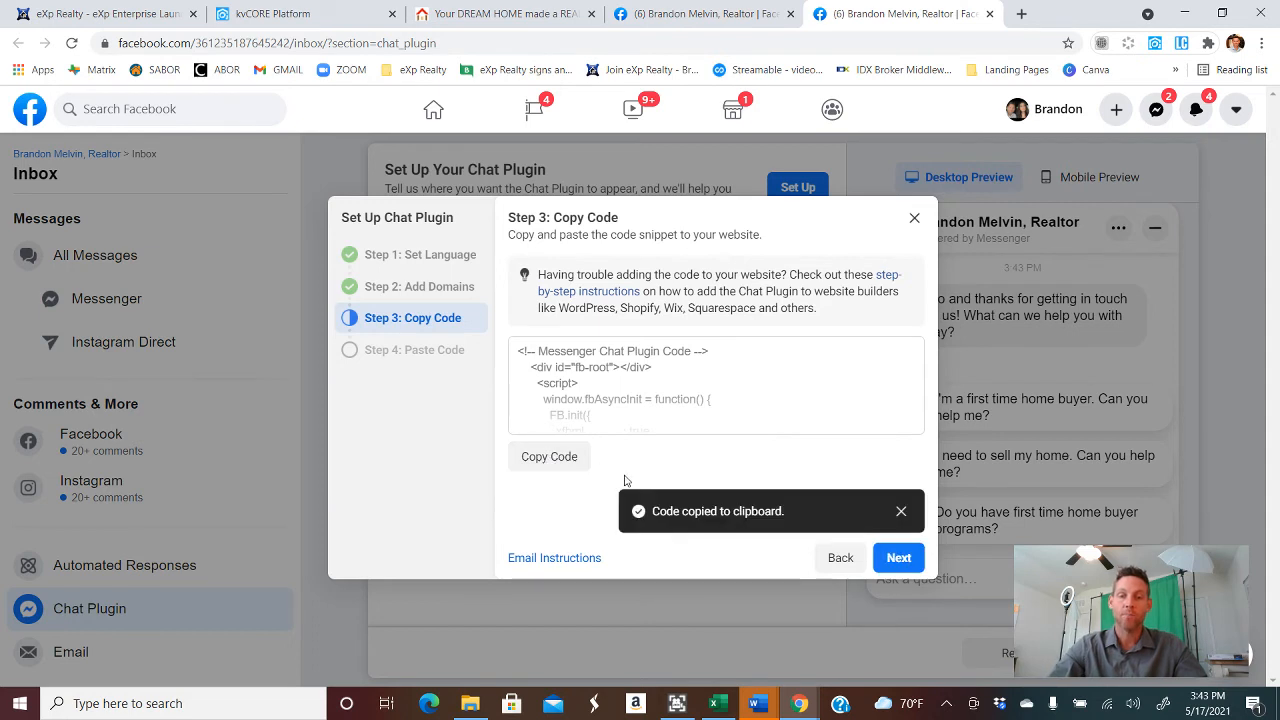
{"action": "left_click", "coordinate": [896, 556]}
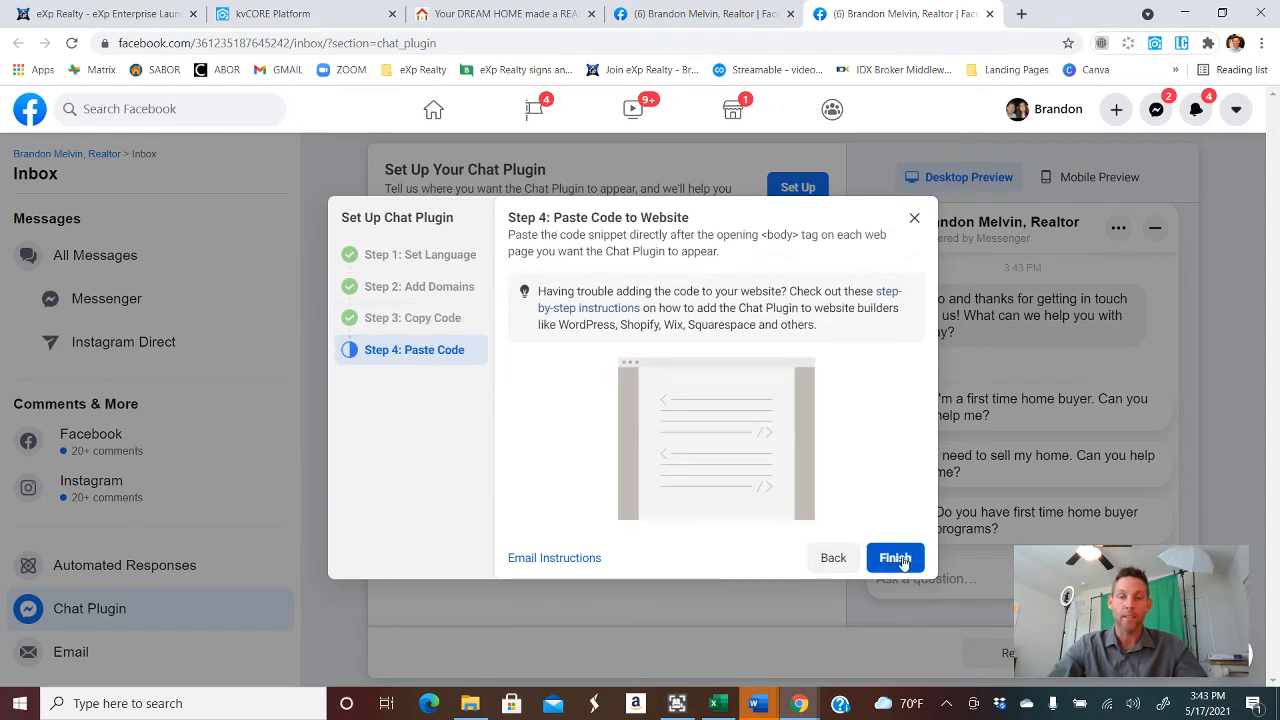
{"action": "left_click", "coordinate": [894, 556]}
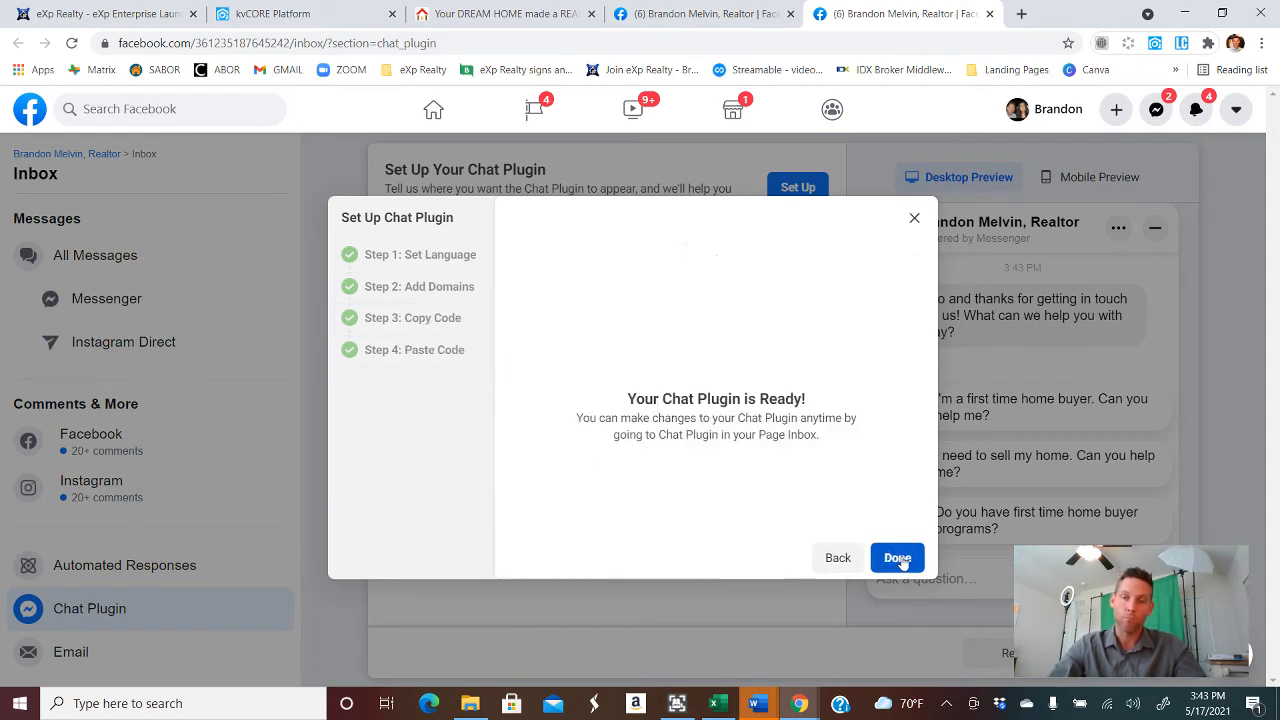
{"action": "left_click", "coordinate": [896, 556]}
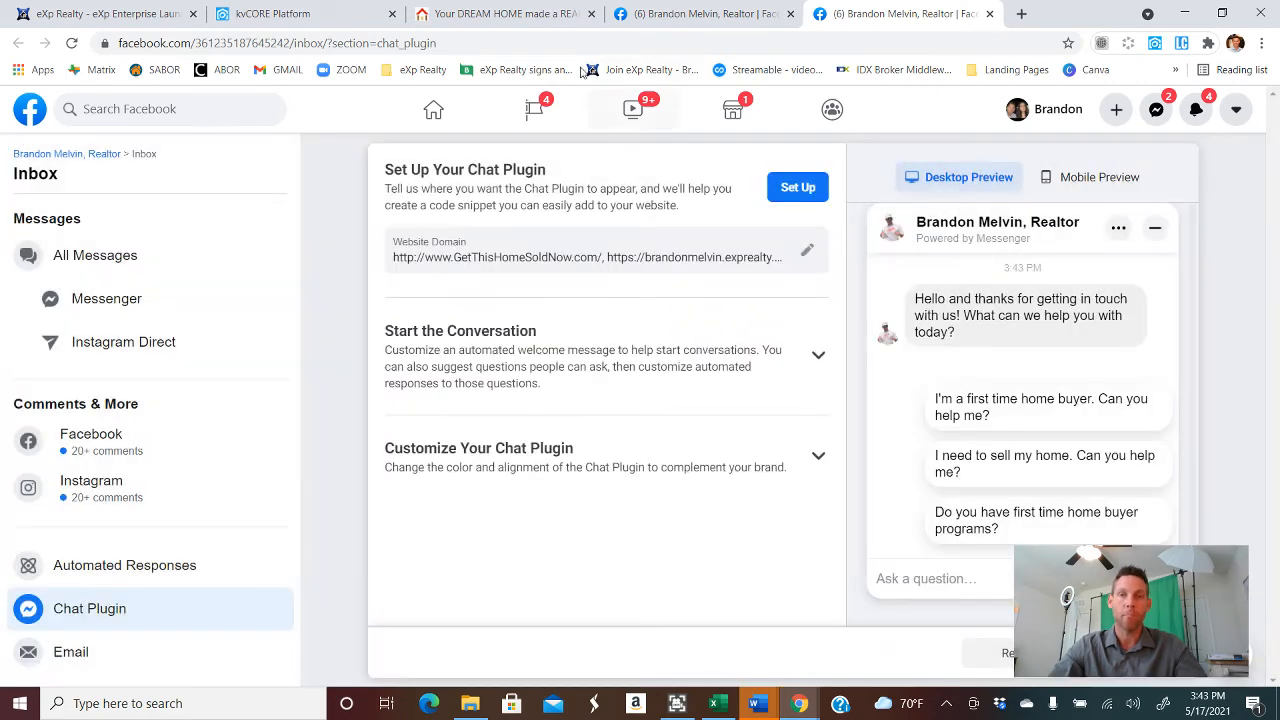
Step: Review the pasted plugin code in kvCORE's Custom Body and Template Extra Options, then switch to the live site
{"action": "left_click", "coordinate": [304, 12]}
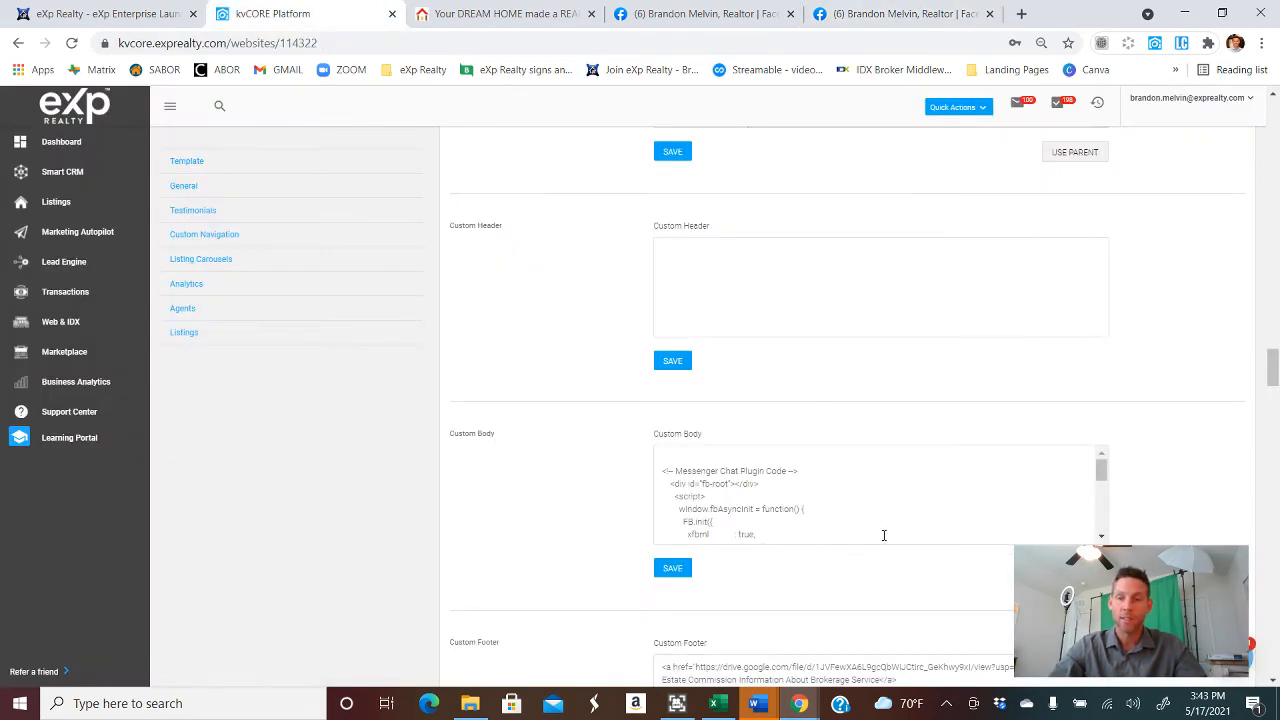
{"action": "scroll", "scroll_direction": "down", "scroll_amount": 3}
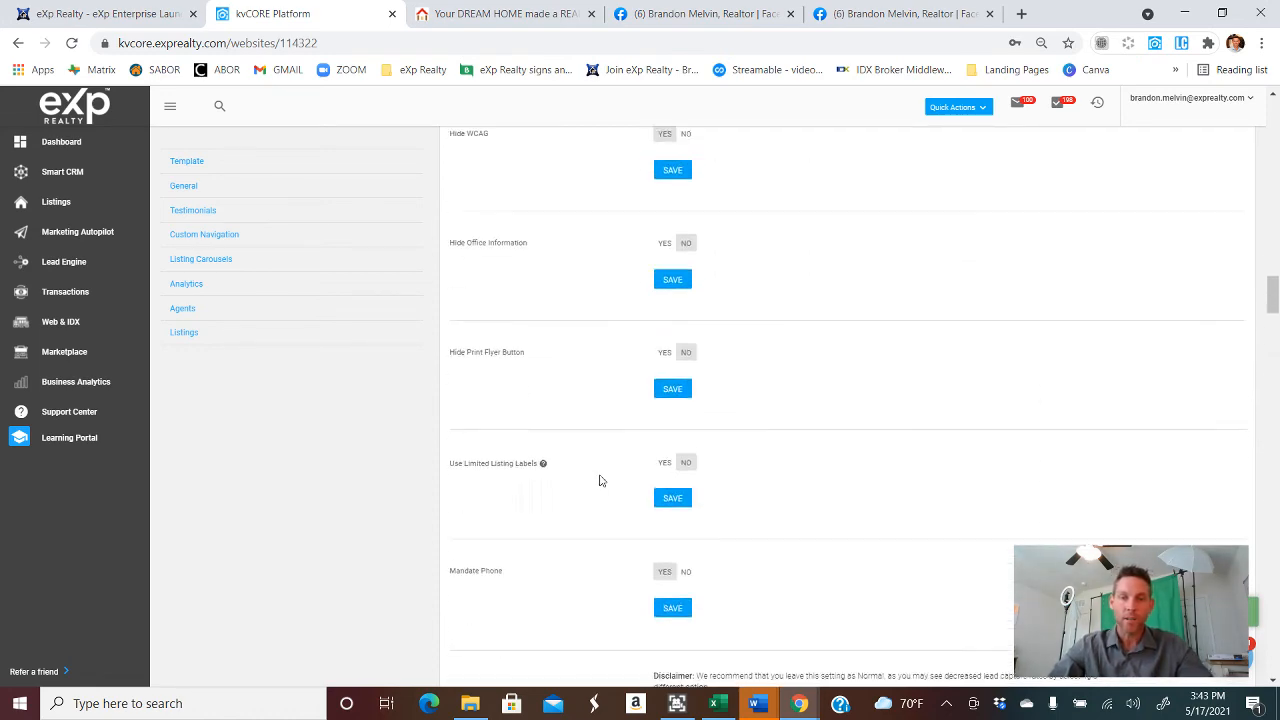
{"action": "scroll", "scroll_direction": "up", "scroll_amount": 3}
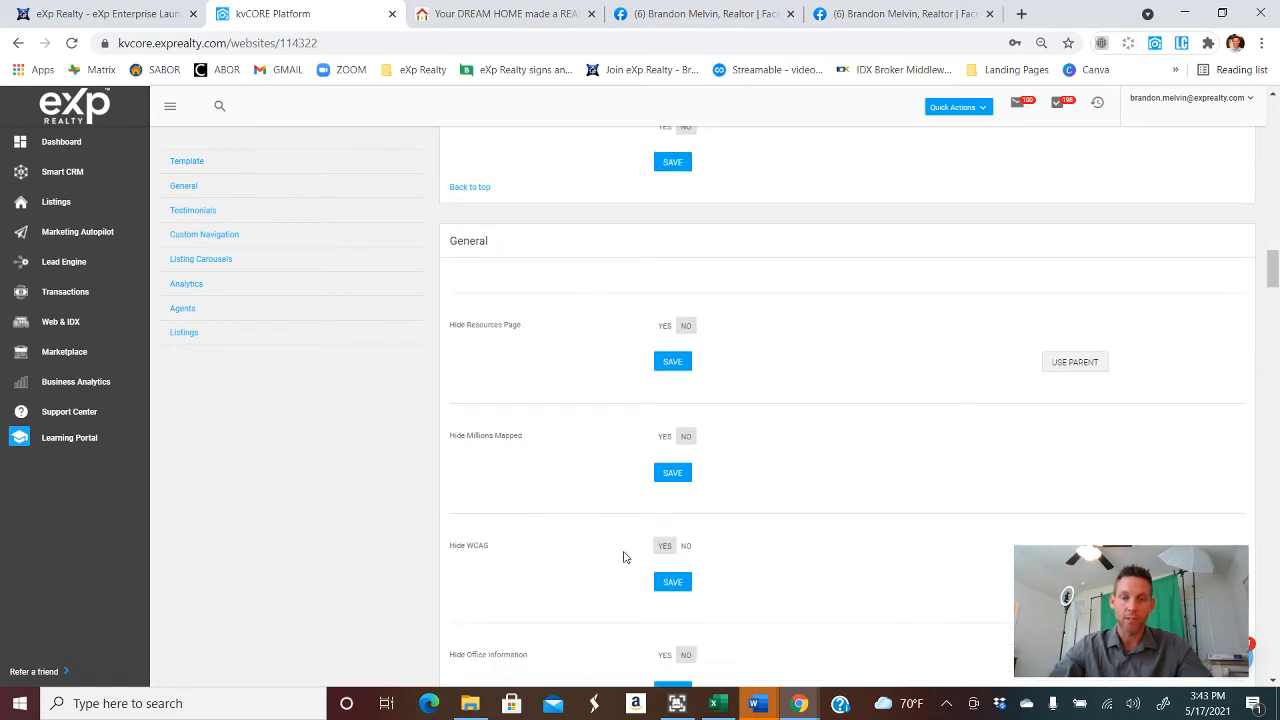
{"action": "scroll", "scroll_direction": "down", "scroll_amount": 3}
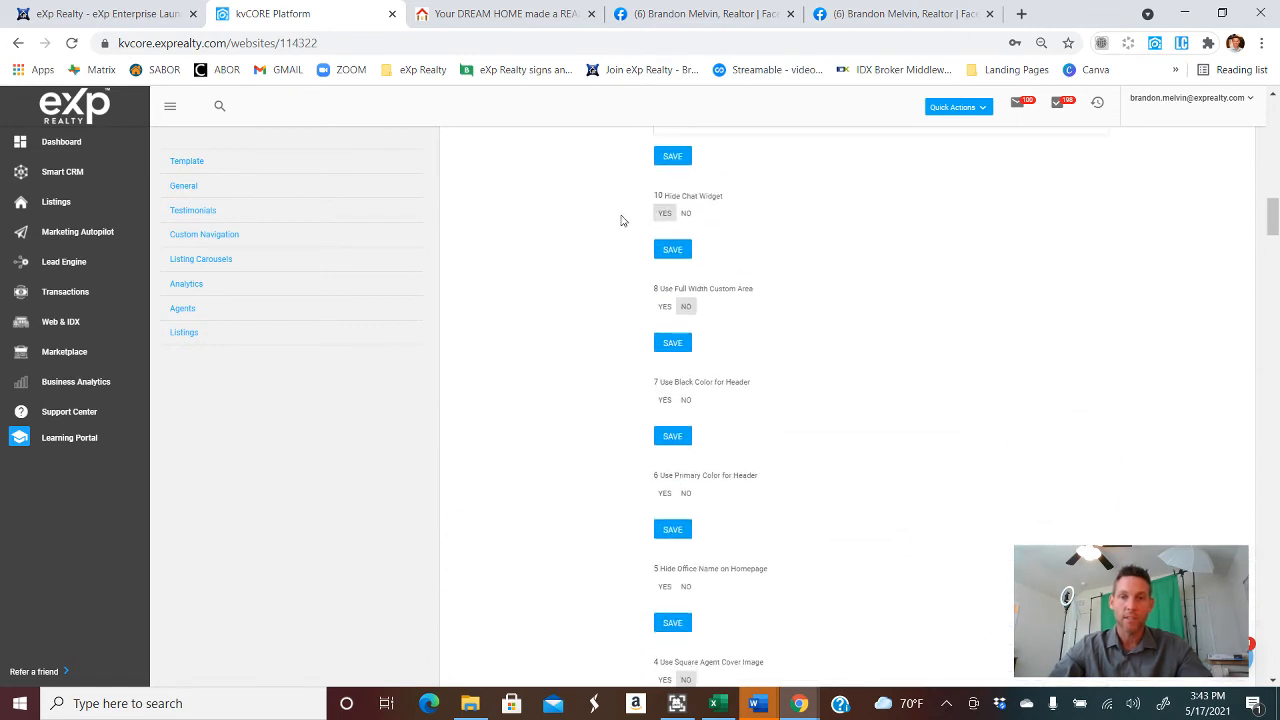
{"action": "scroll", "scroll_direction": "down", "scroll_amount": 3}
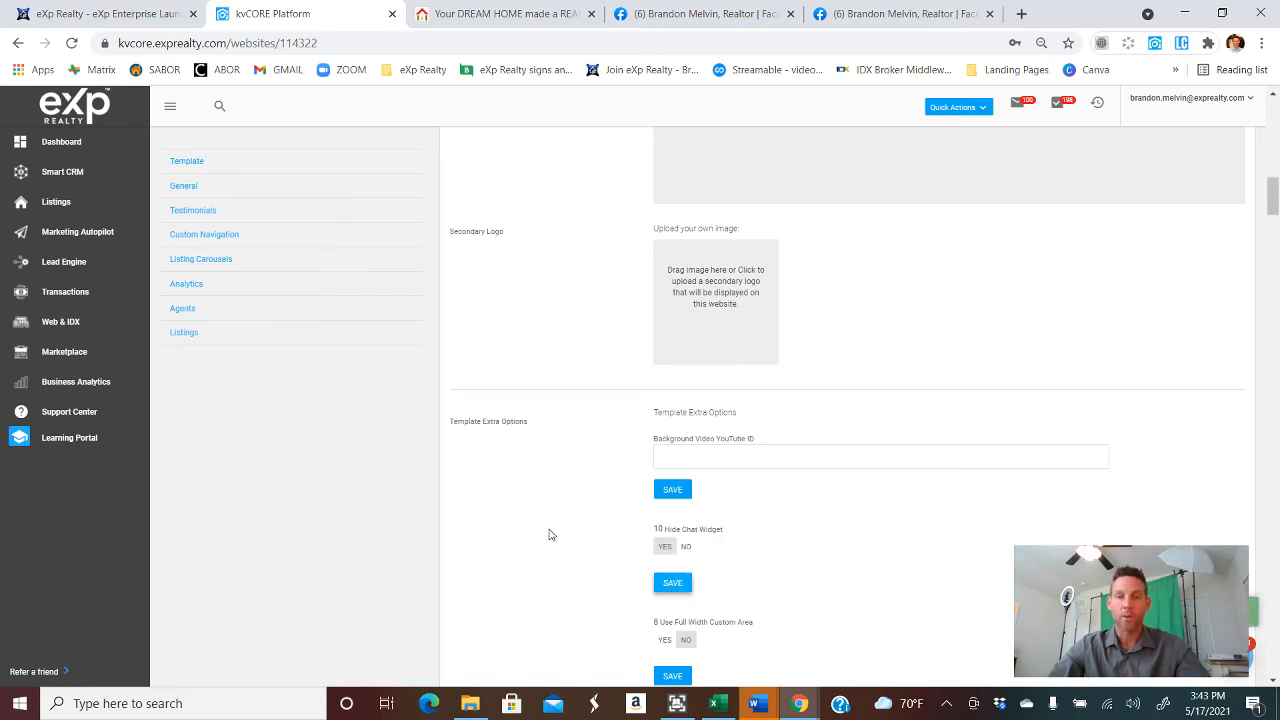
{"action": "left_click", "coordinate": [504, 12]}
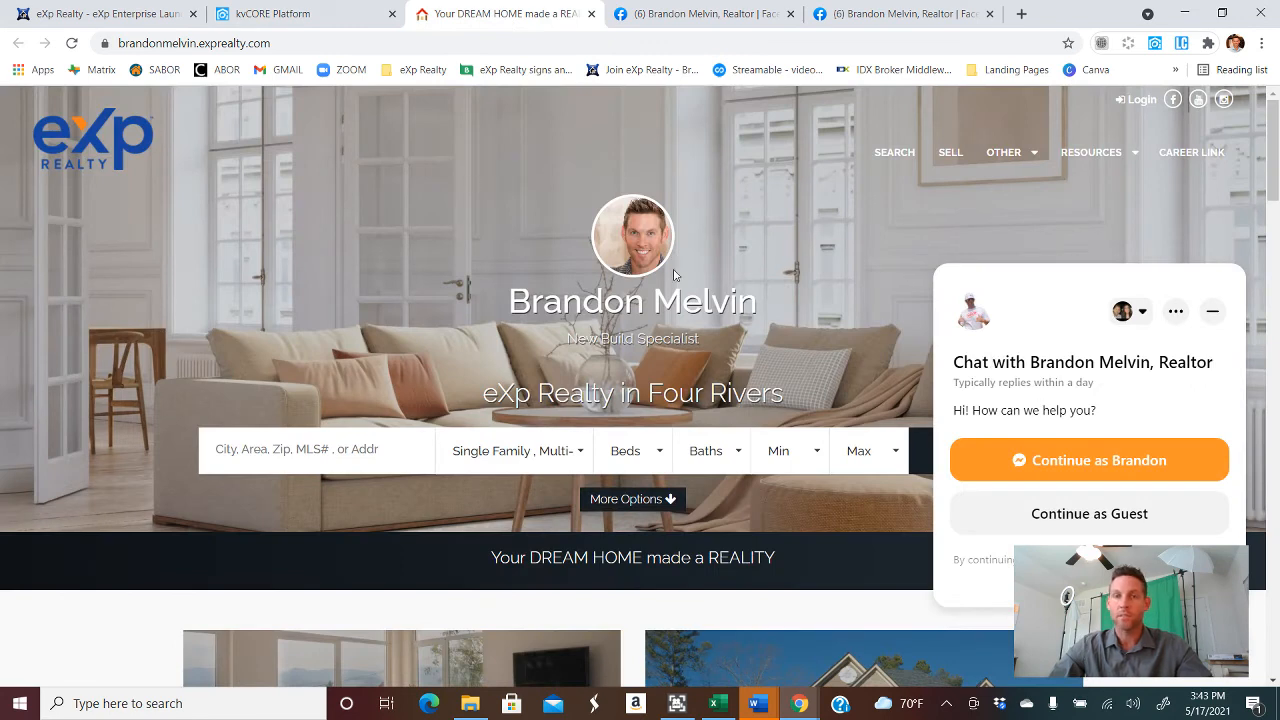
{"action": "mouse_move", "coordinate": [1206, 538]}
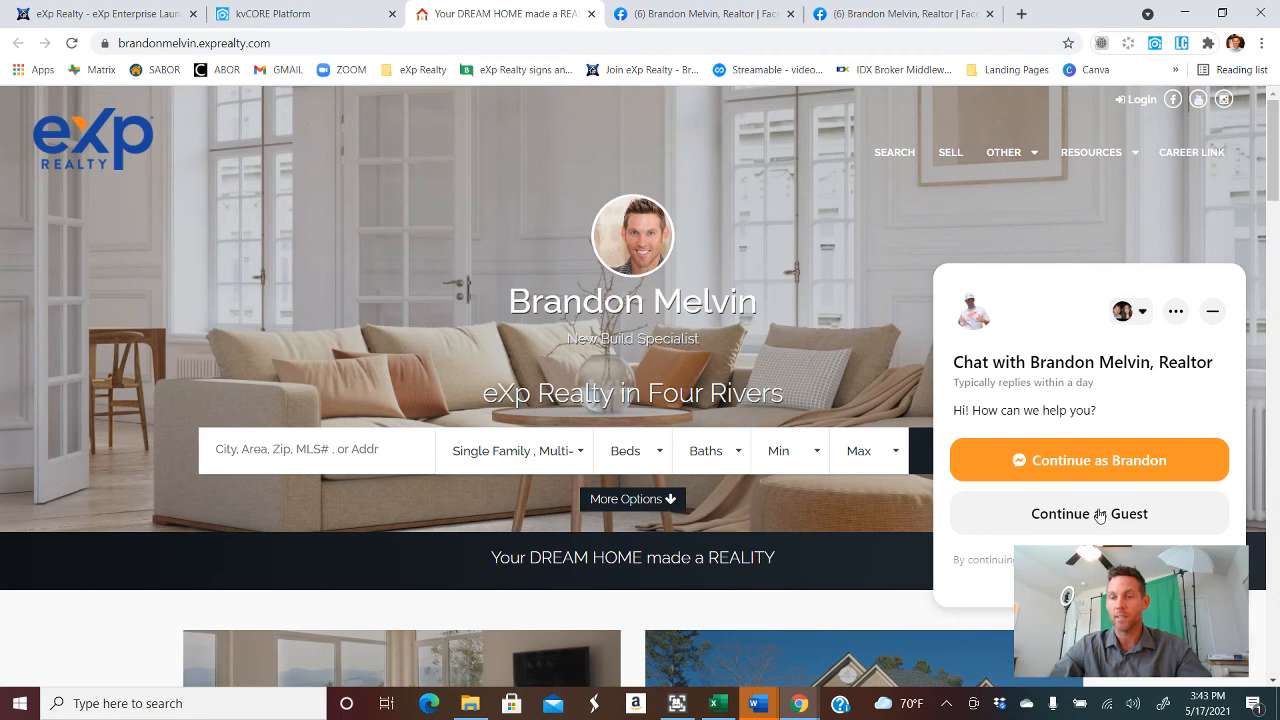
Step: Continue as Guest in the live site's Messenger chat popup
{"action": "left_click", "coordinate": [1088, 512]}
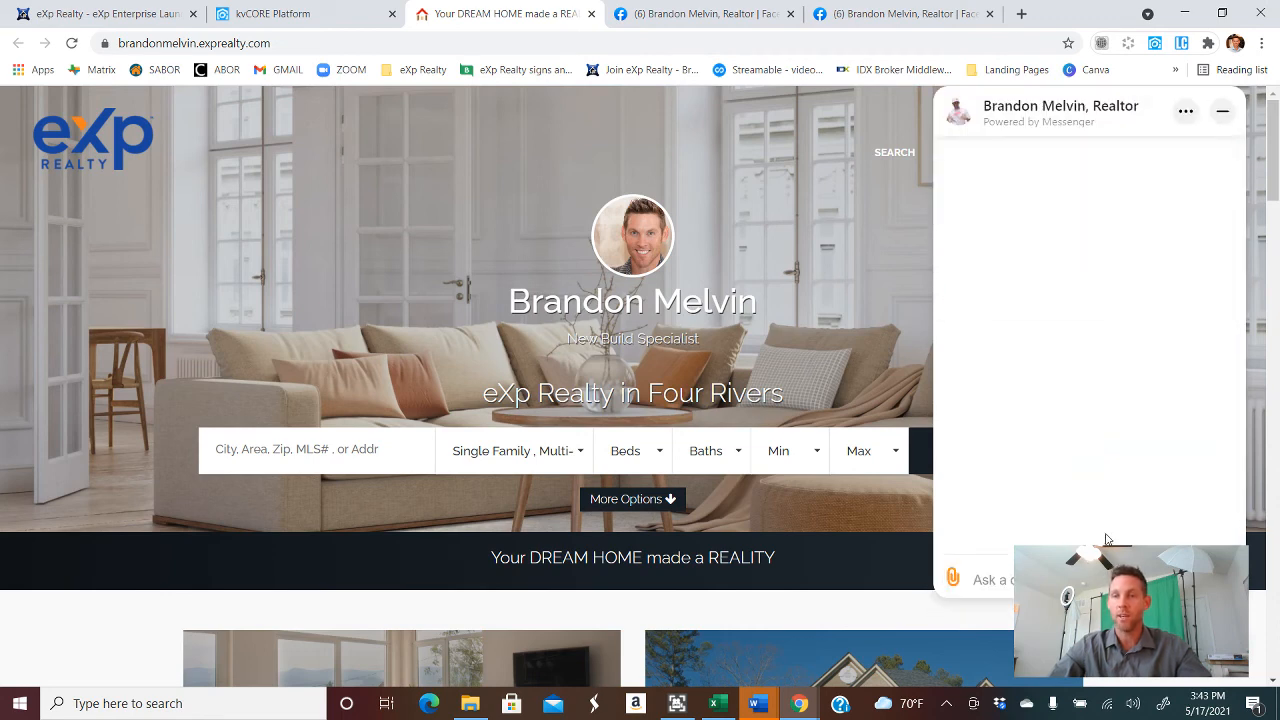